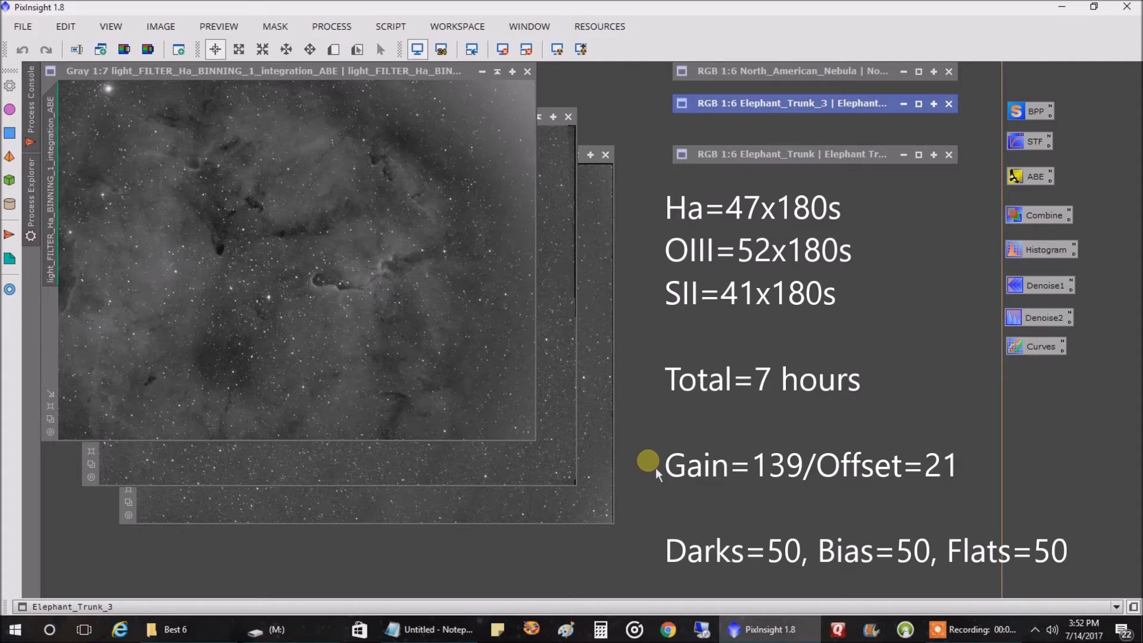
mouse_move(323, 195)
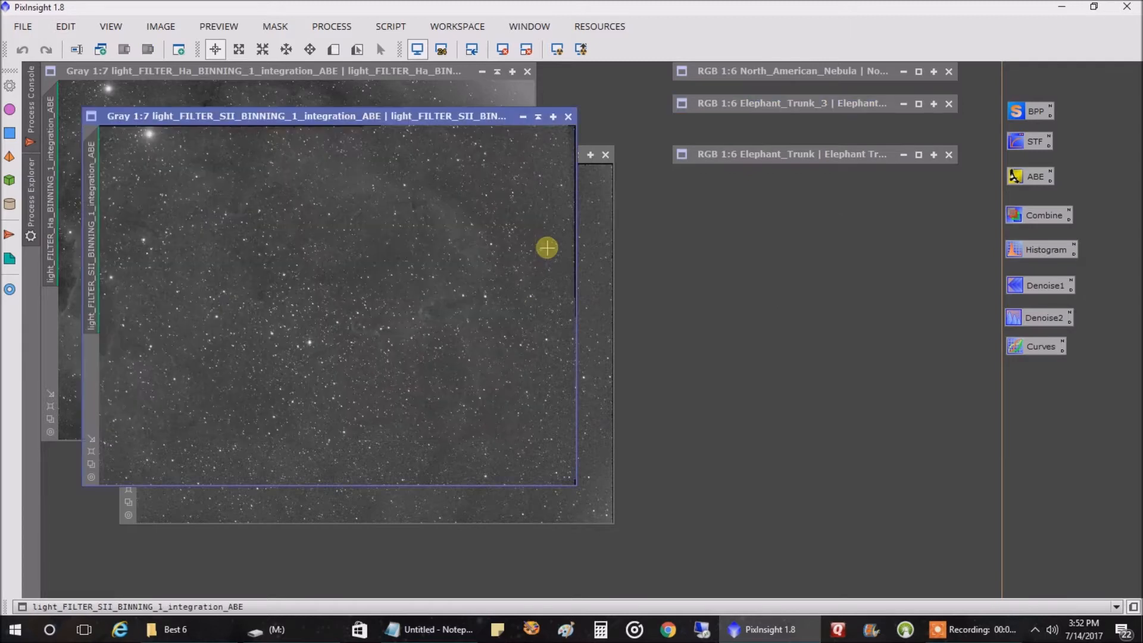
mouse_move(250, 213)
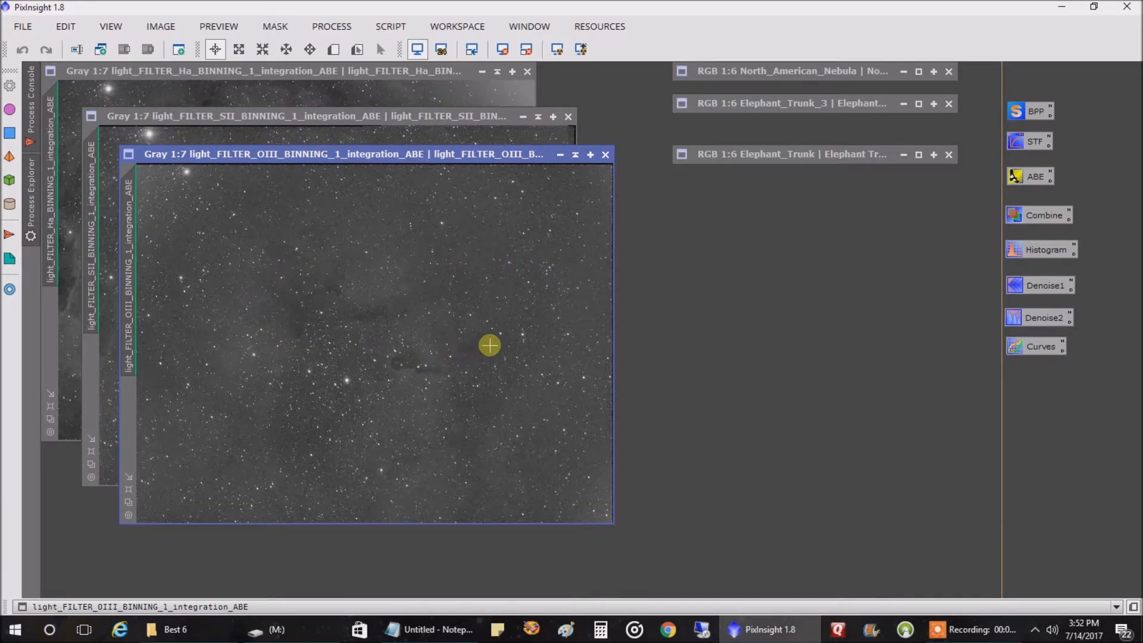
mouse_move(331, 328)
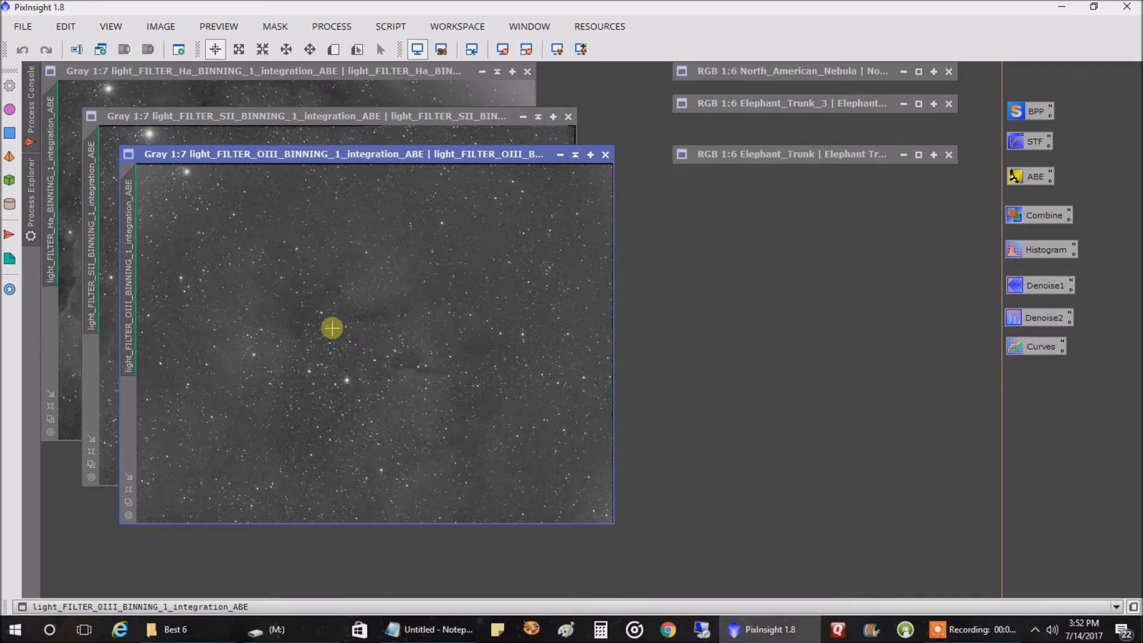
mouse_move(326, 144)
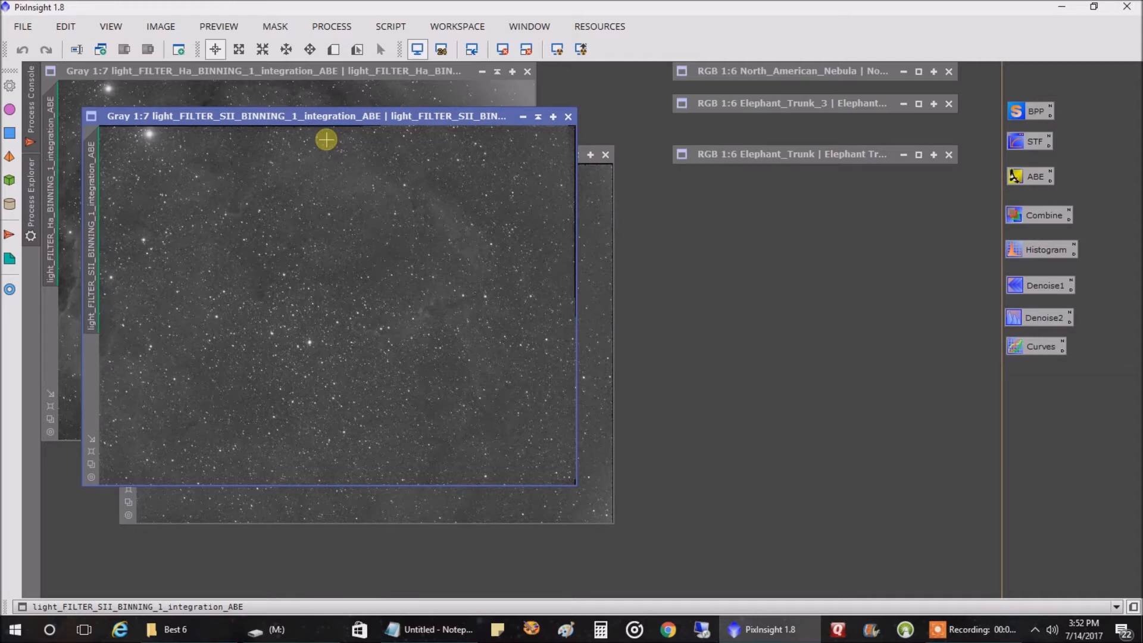
mouse_move(396, 90)
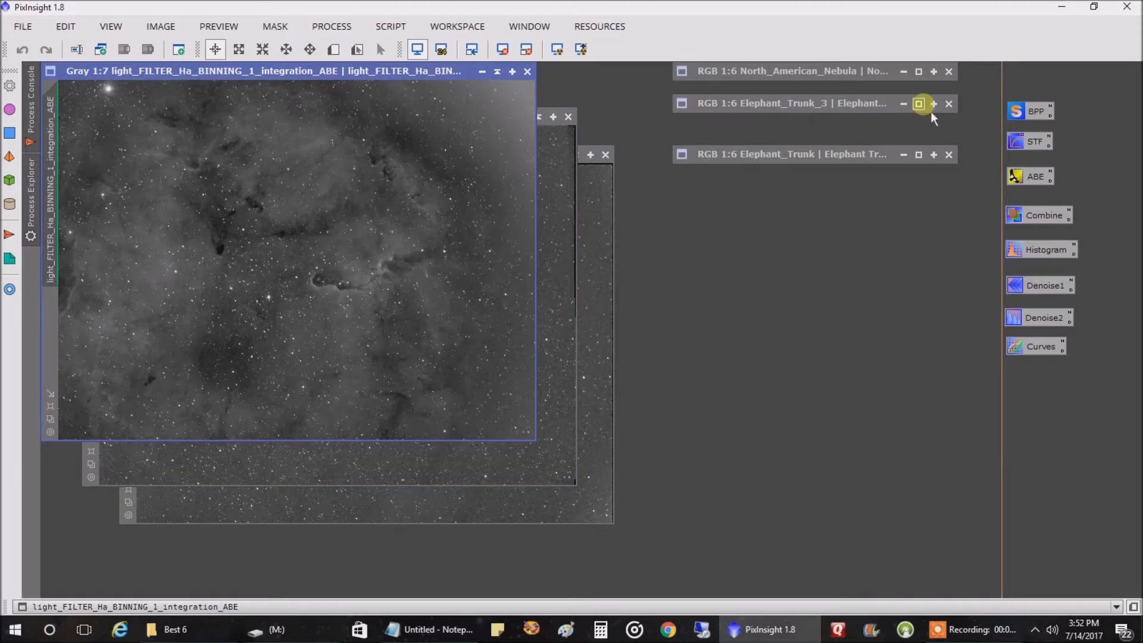
Restore the Elephant_Trunk_3 image and iconify the SII integration window to compare colour renditions
click(949, 103)
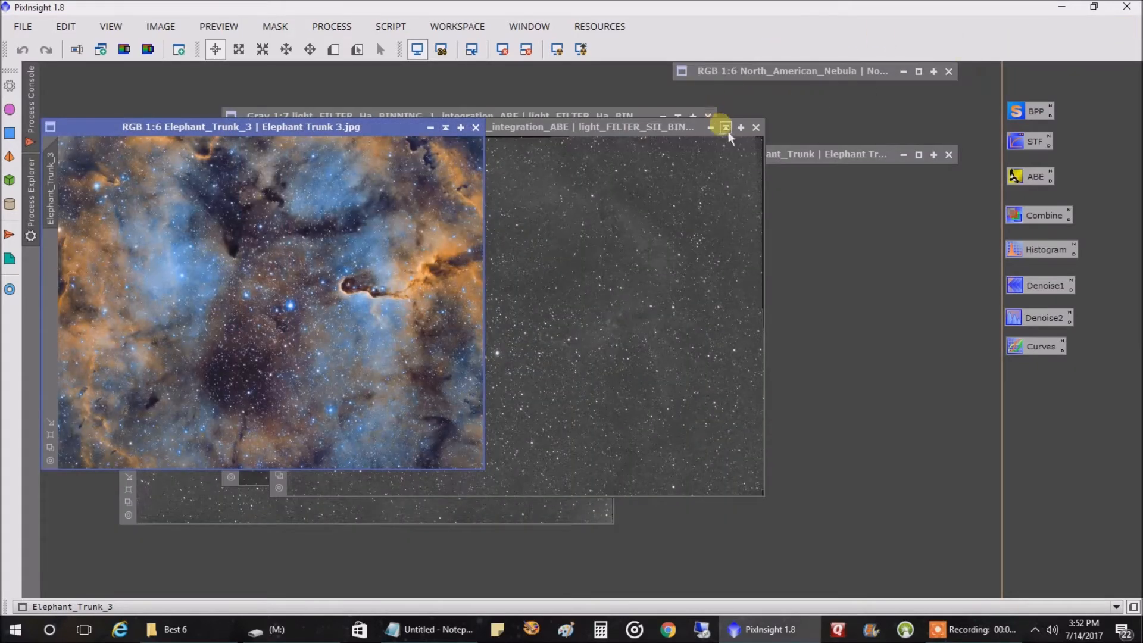
click(725, 128)
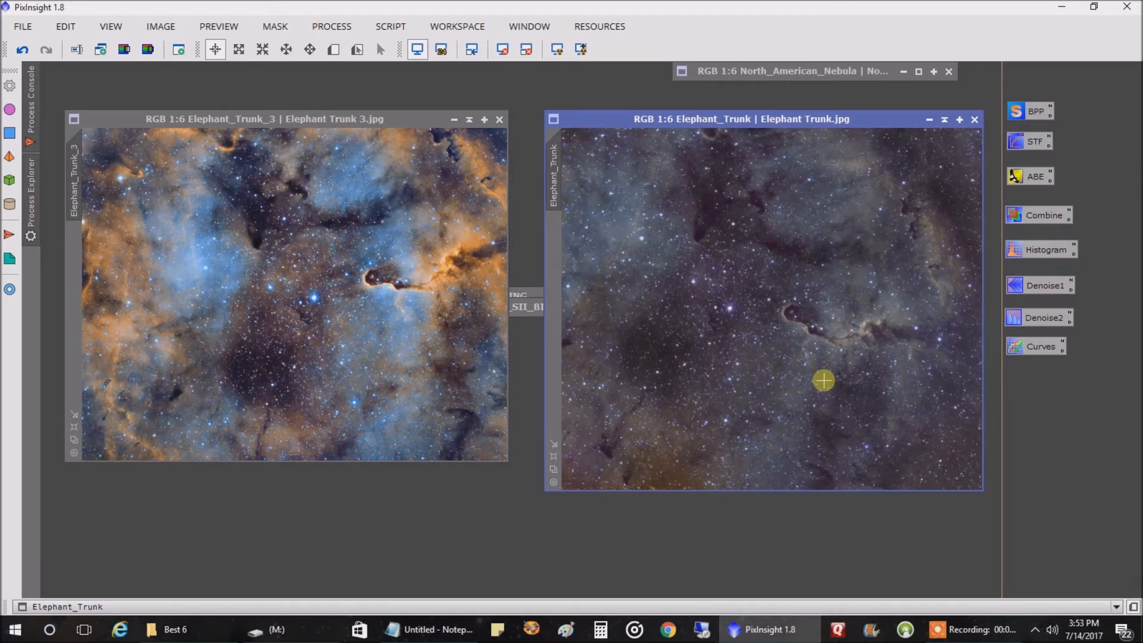
mouse_move(774, 379)
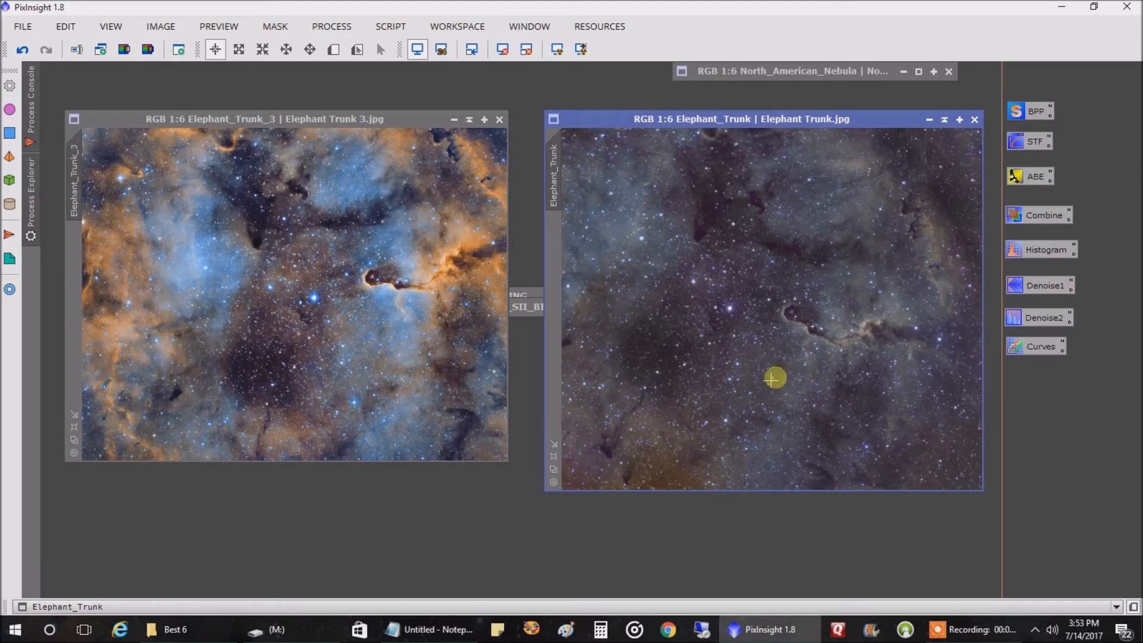
mouse_move(585, 480)
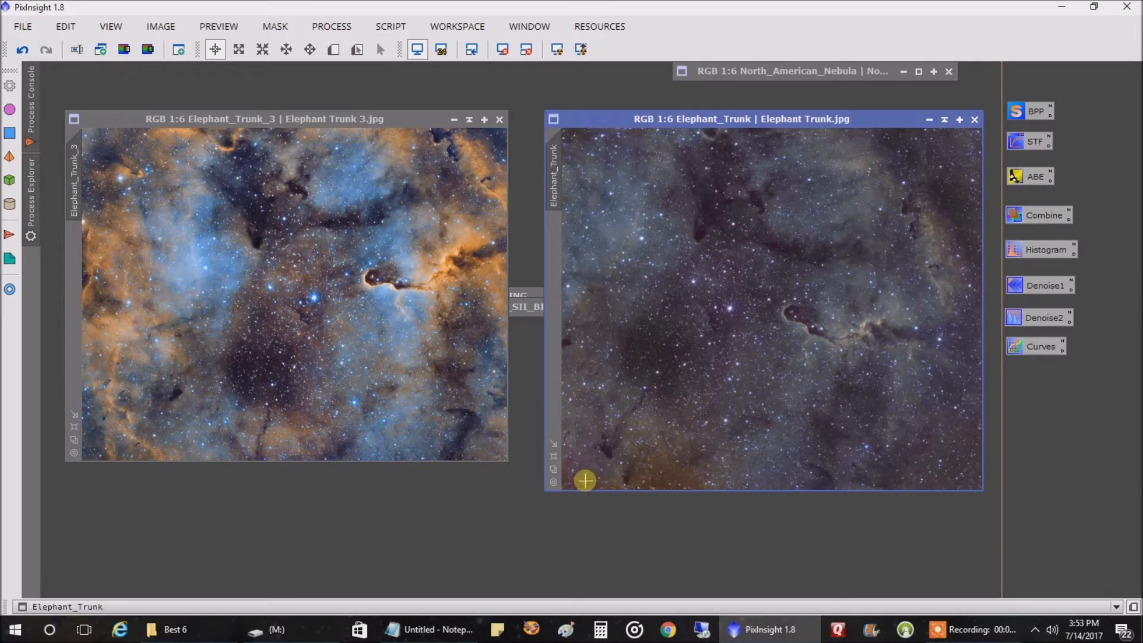
mouse_move(629, 452)
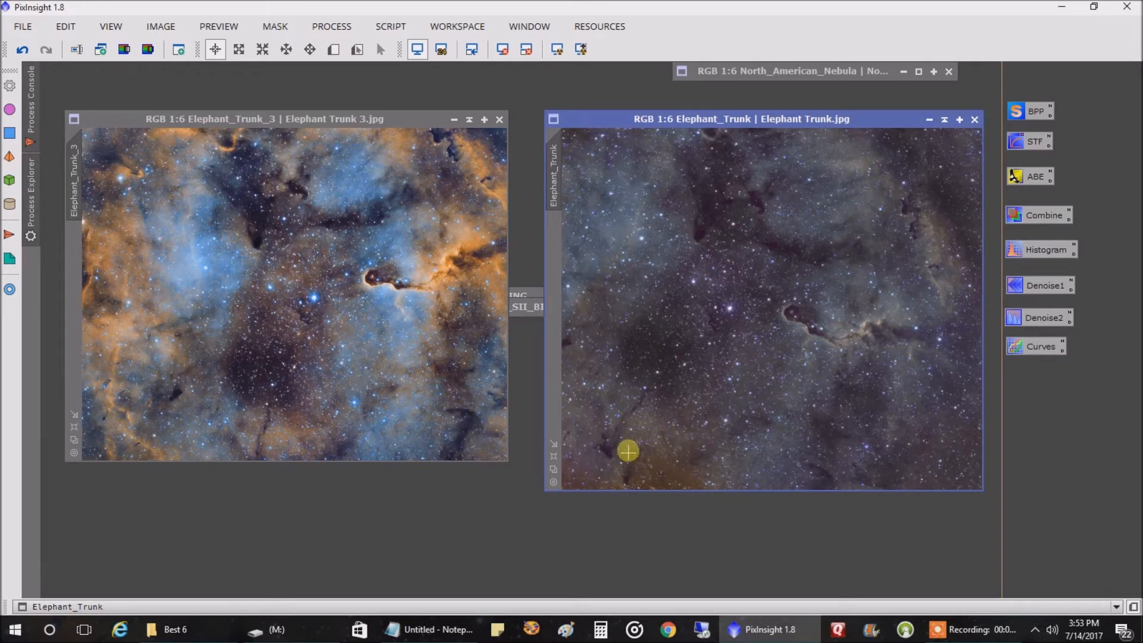
mouse_move(712, 494)
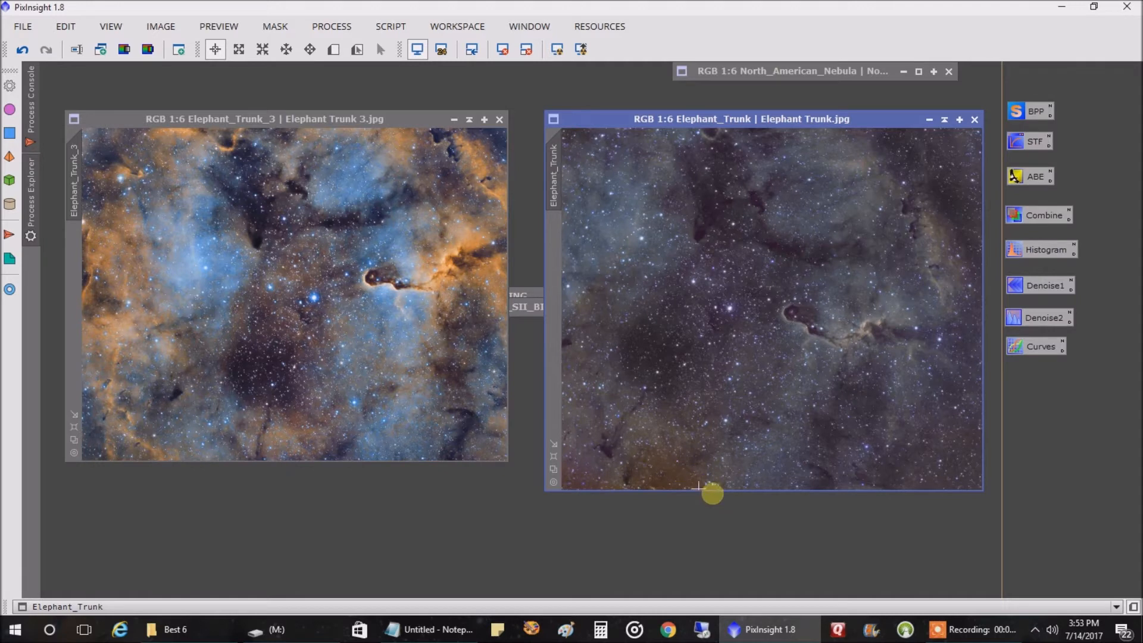
mouse_move(592, 478)
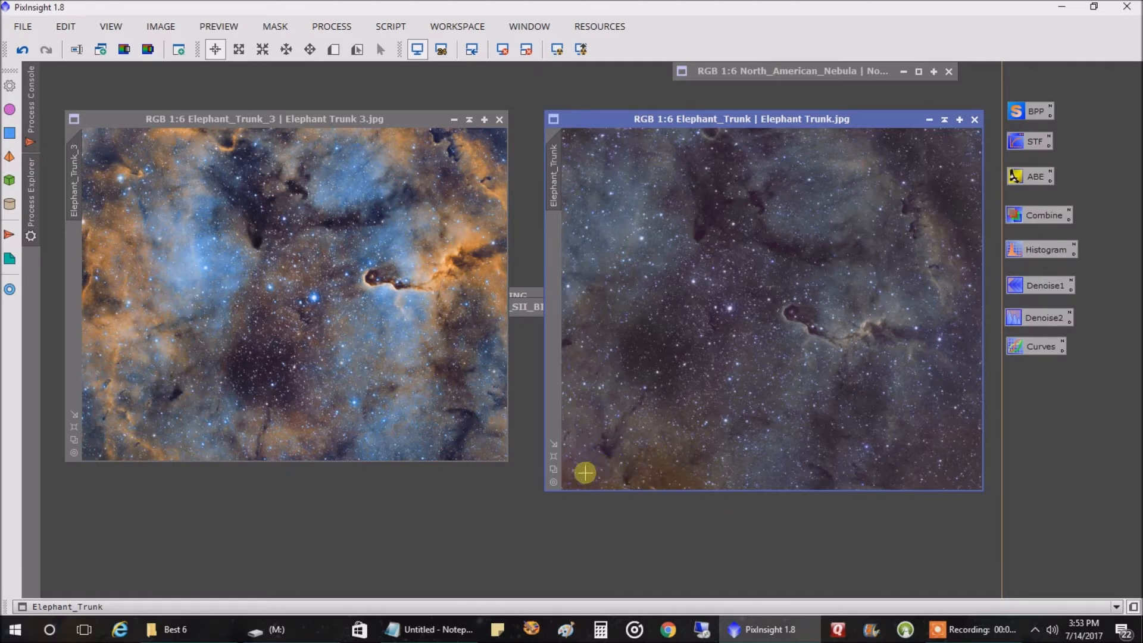
mouse_move(671, 455)
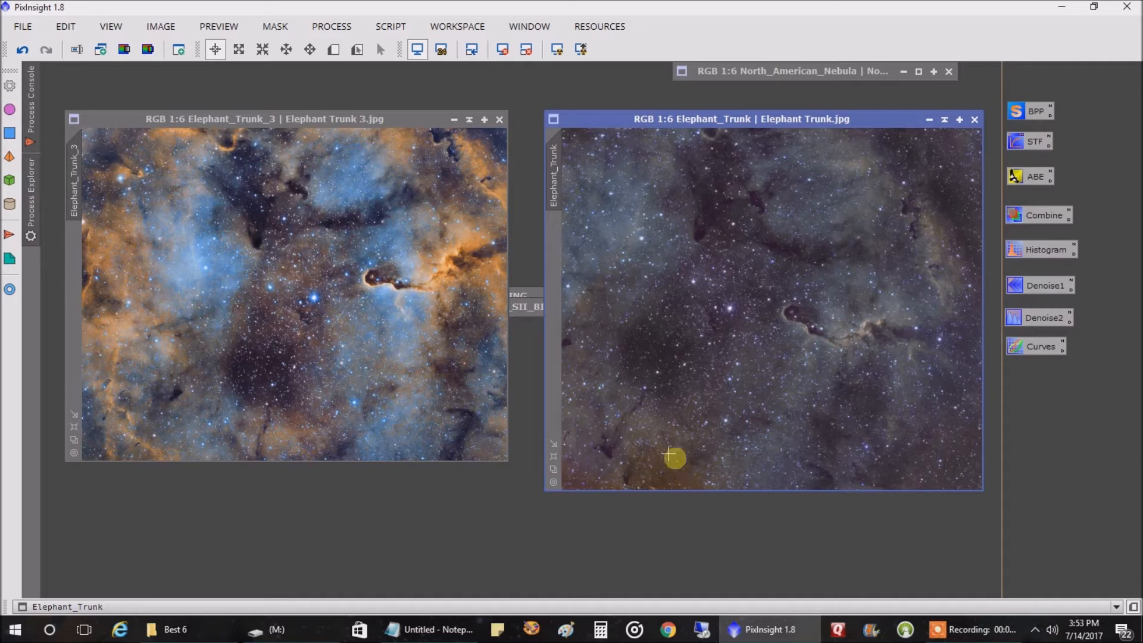
mouse_move(398, 299)
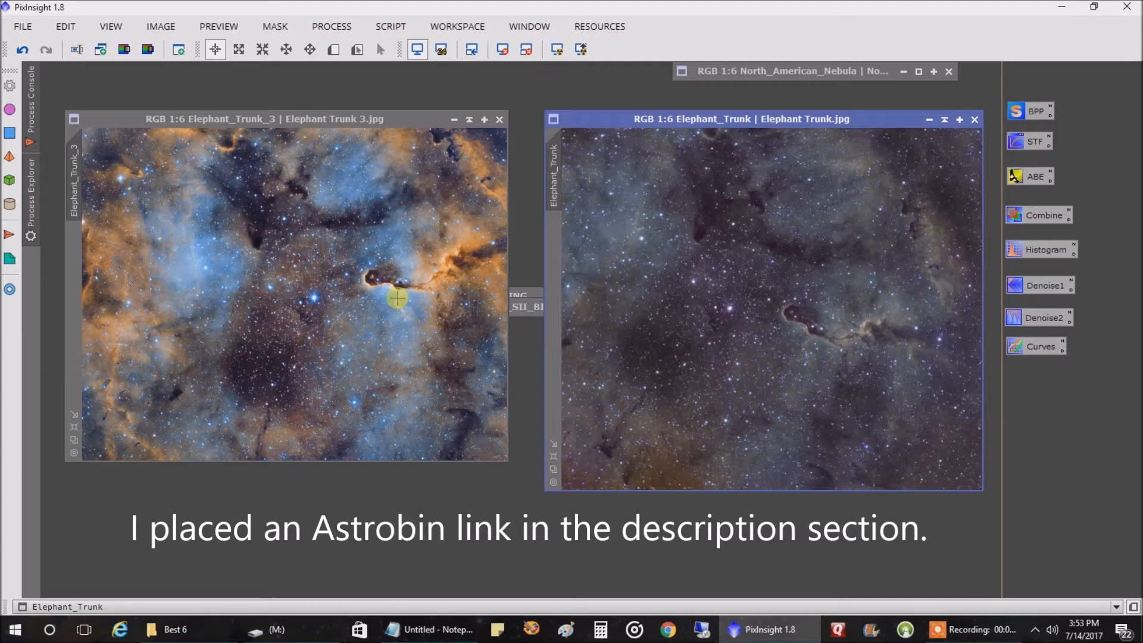
mouse_move(635, 197)
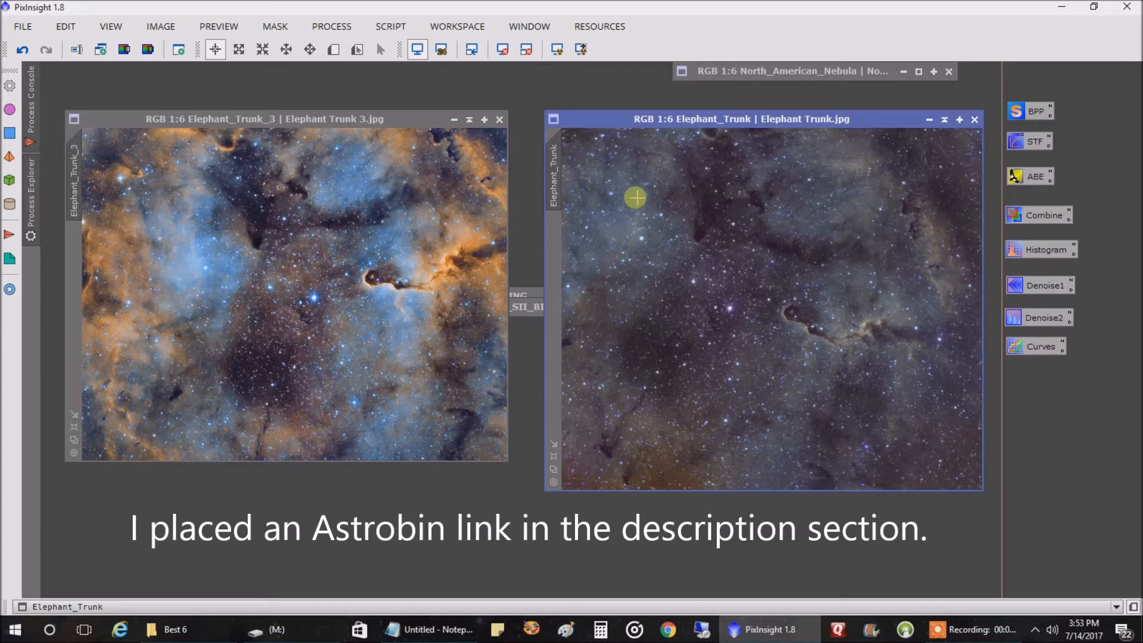
mouse_move(483, 254)
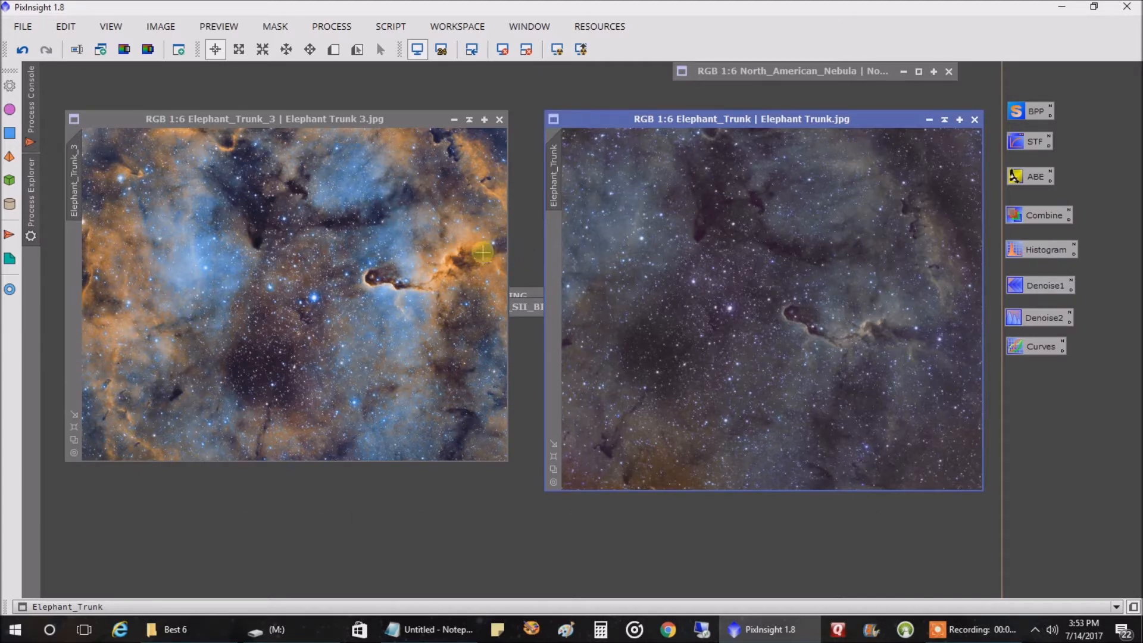
mouse_move(423, 264)
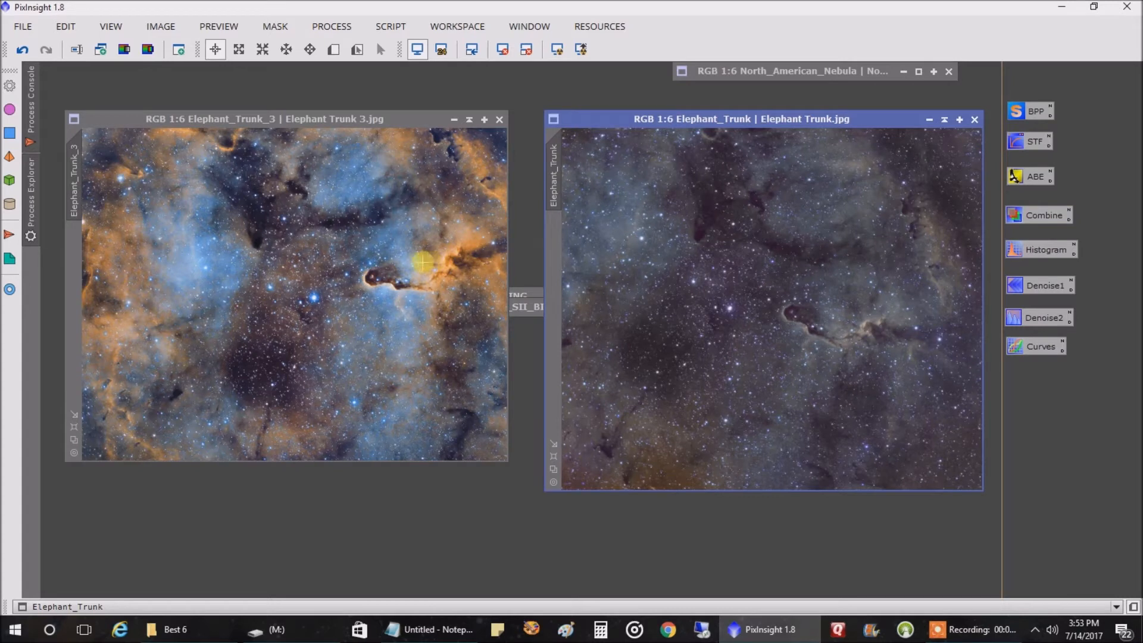
mouse_move(422, 263)
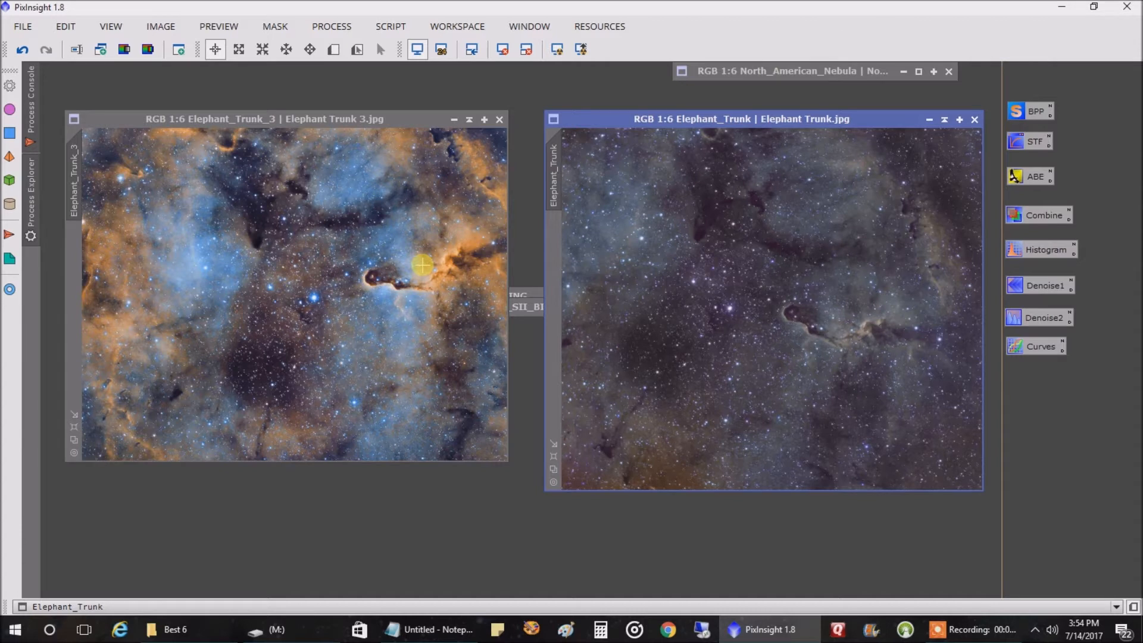
mouse_move(341, 244)
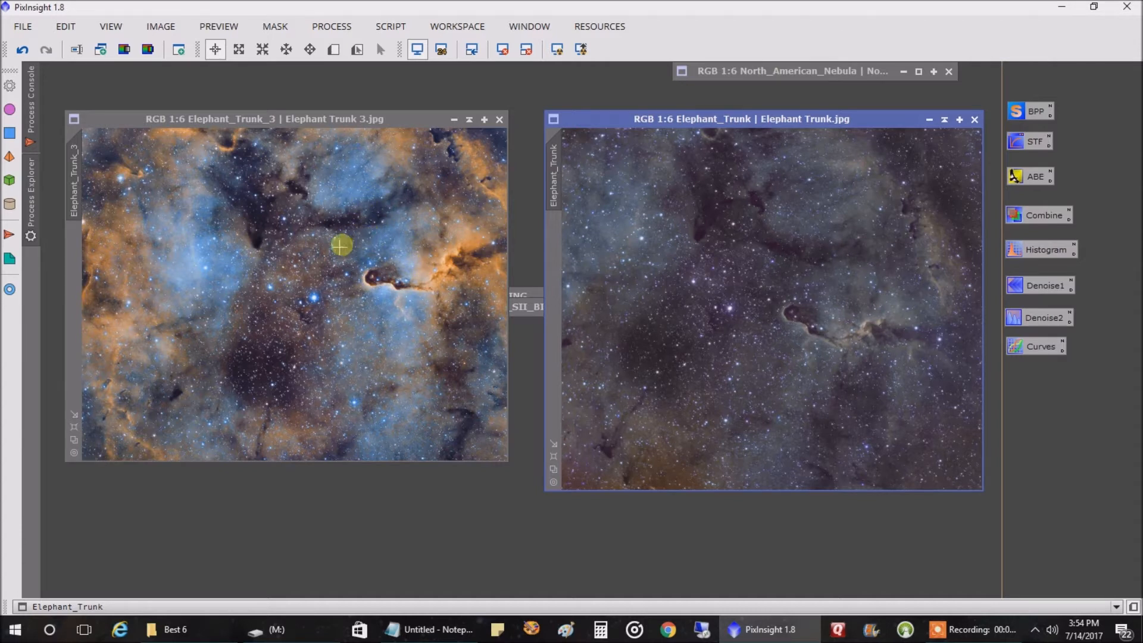
mouse_move(406, 325)
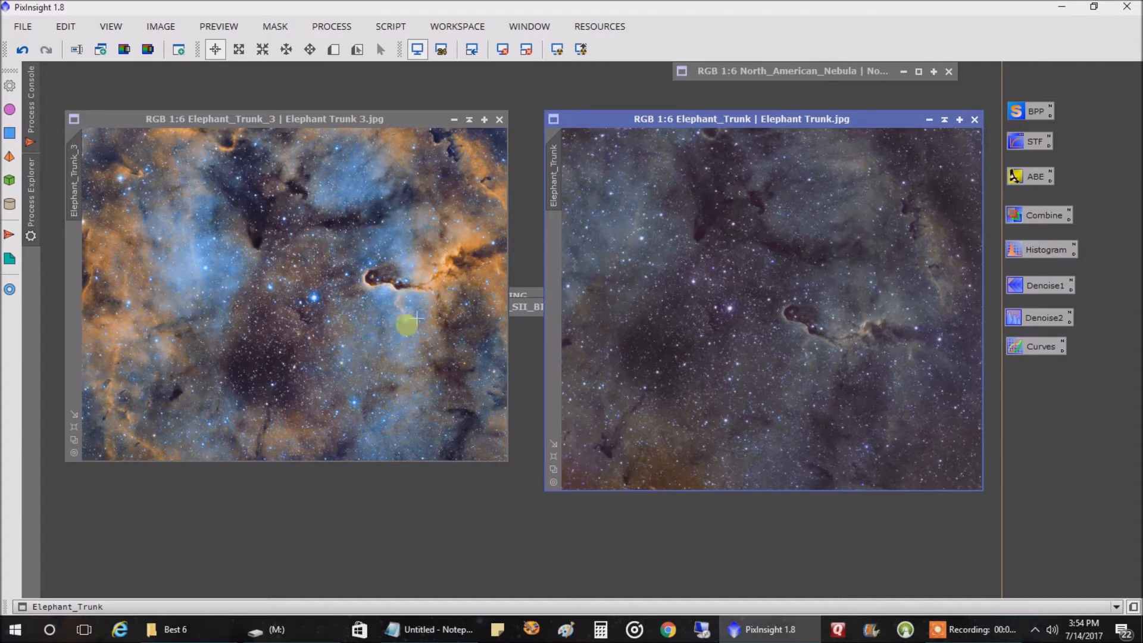
mouse_move(452, 260)
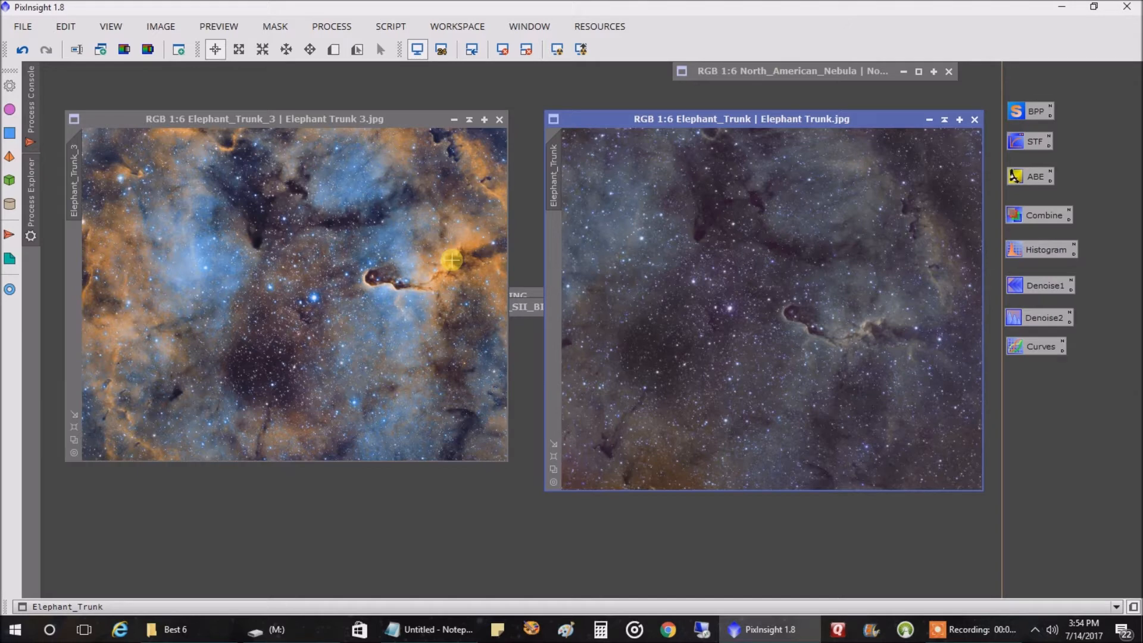
mouse_move(864, 189)
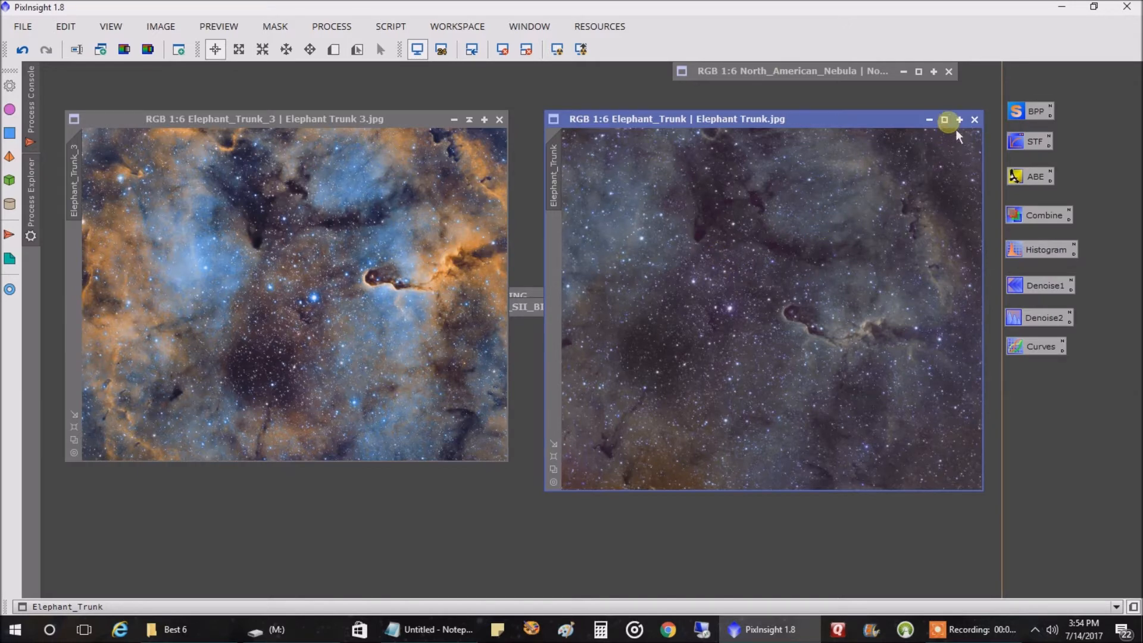
Iconify Elephant_Trunk so North_American_Nebula sits beside Elephant_Trunk_3
click(929, 119)
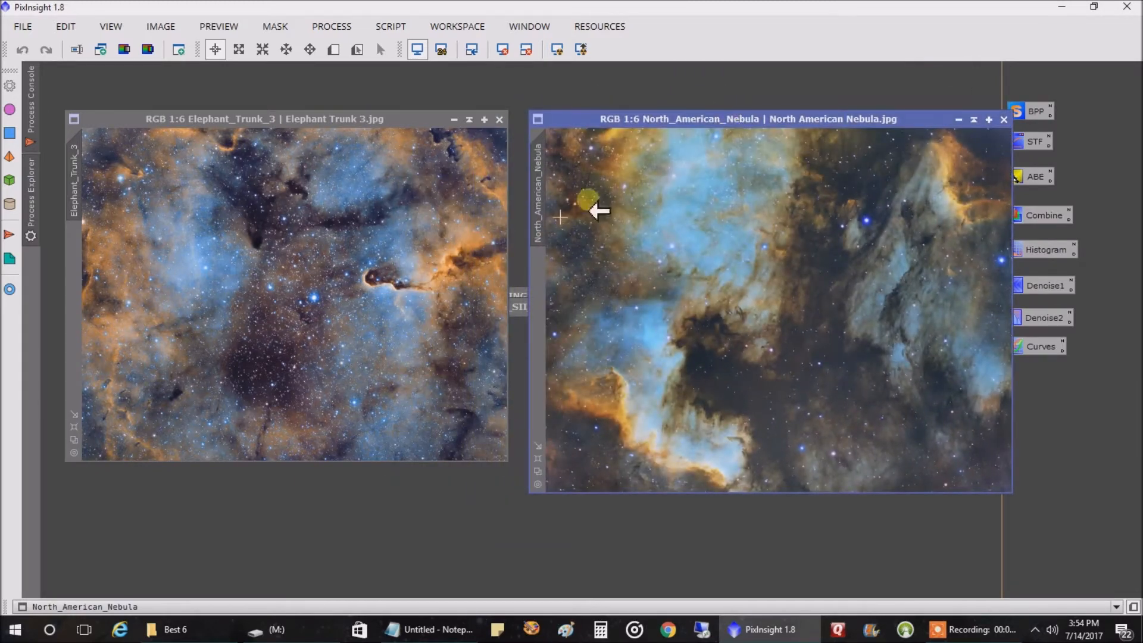
mouse_move(272, 276)
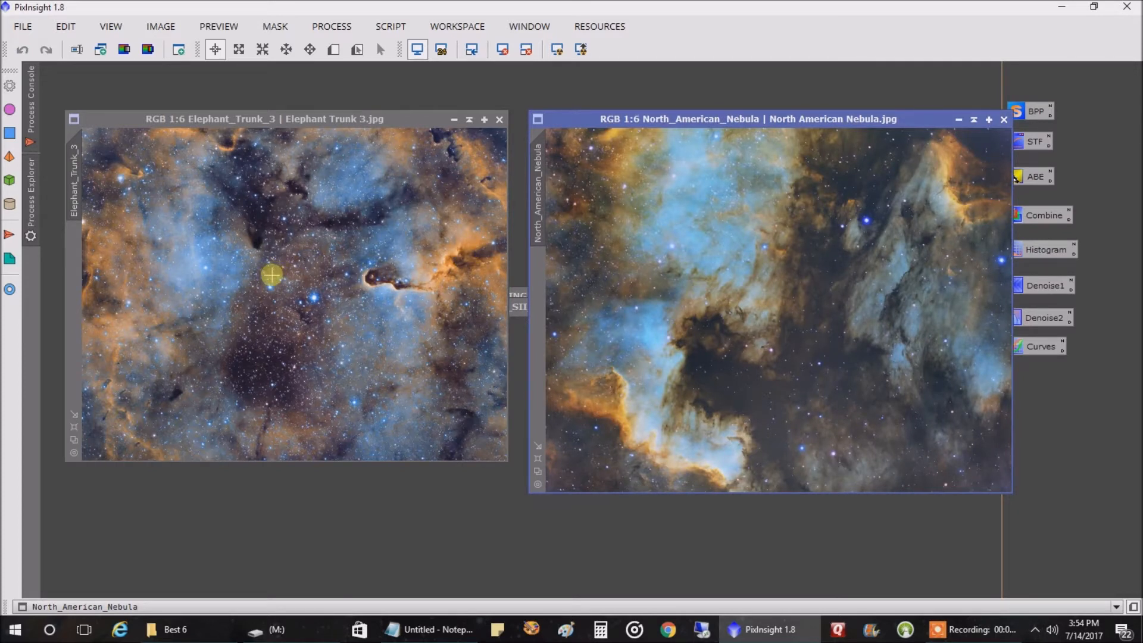
mouse_move(390, 305)
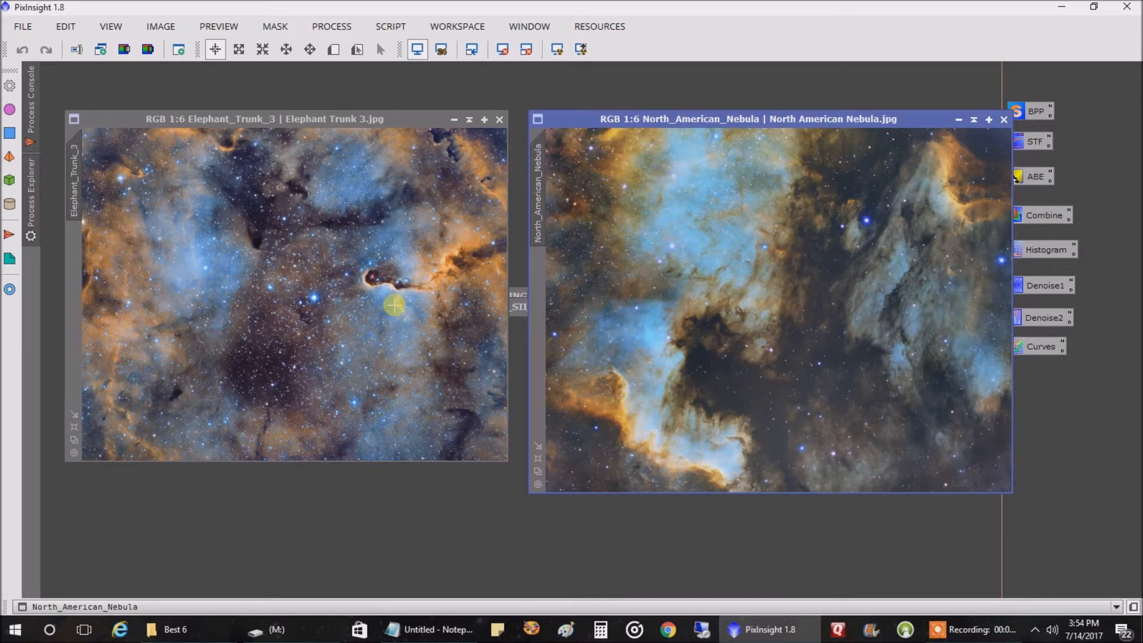
mouse_move(620, 293)
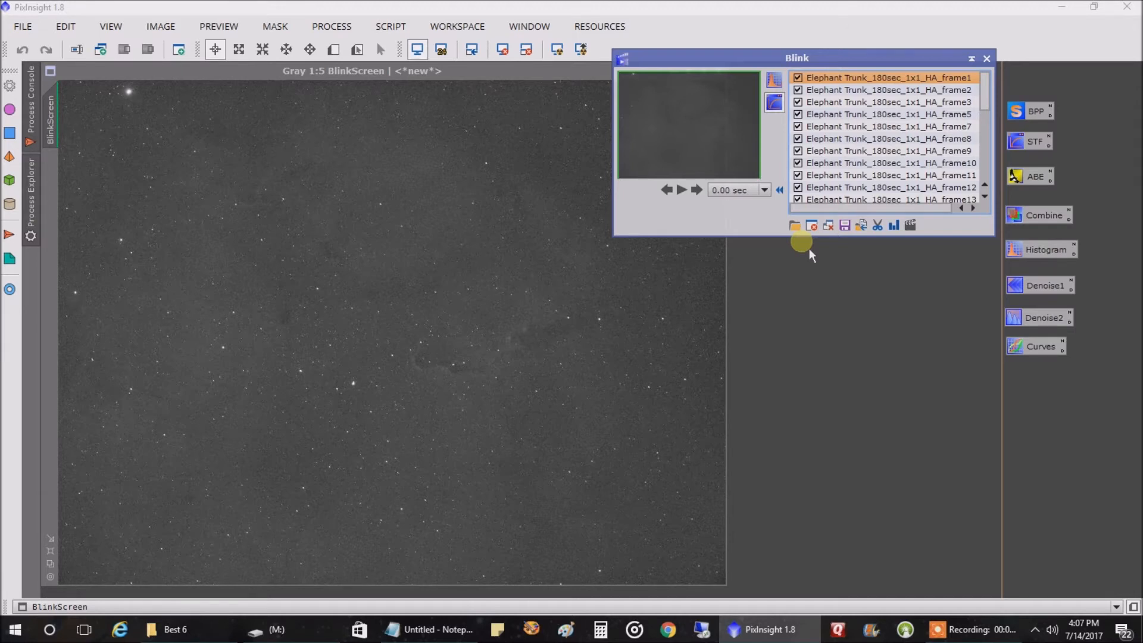
mouse_move(532, 274)
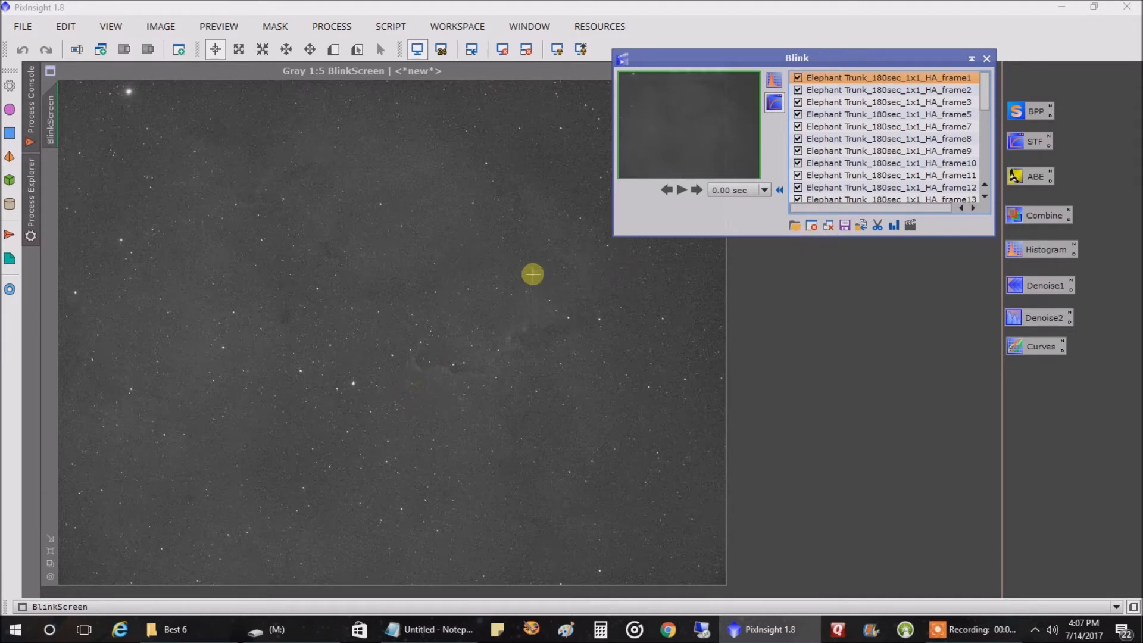
mouse_move(373, 417)
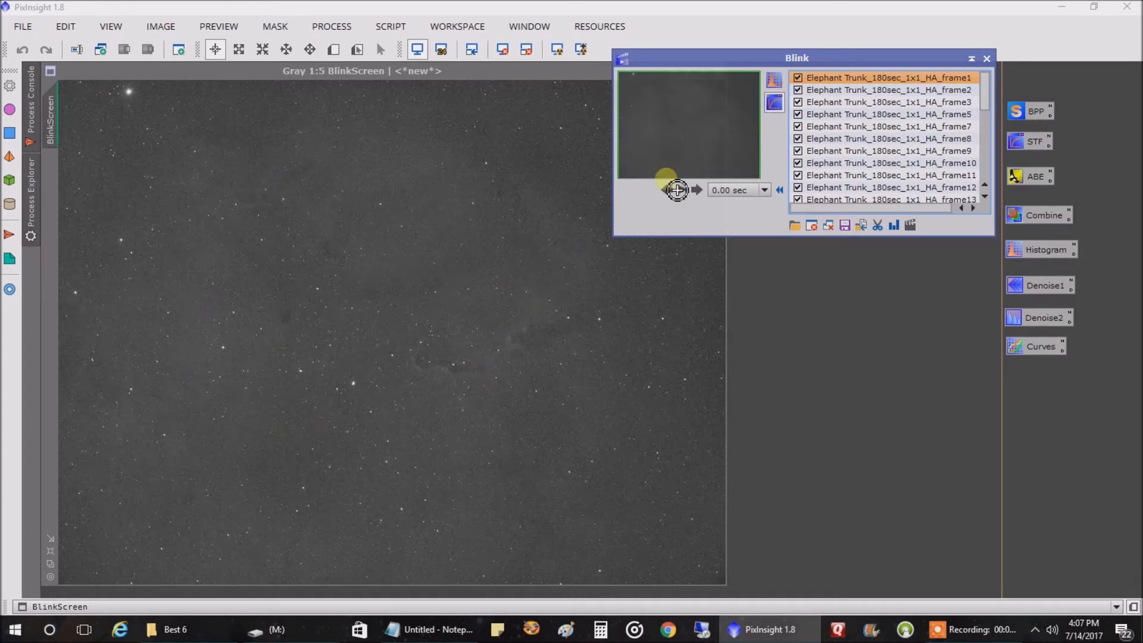
Blink through Ha frame 2, frame 3 and later frames, scrolling the file list down
click(890, 89)
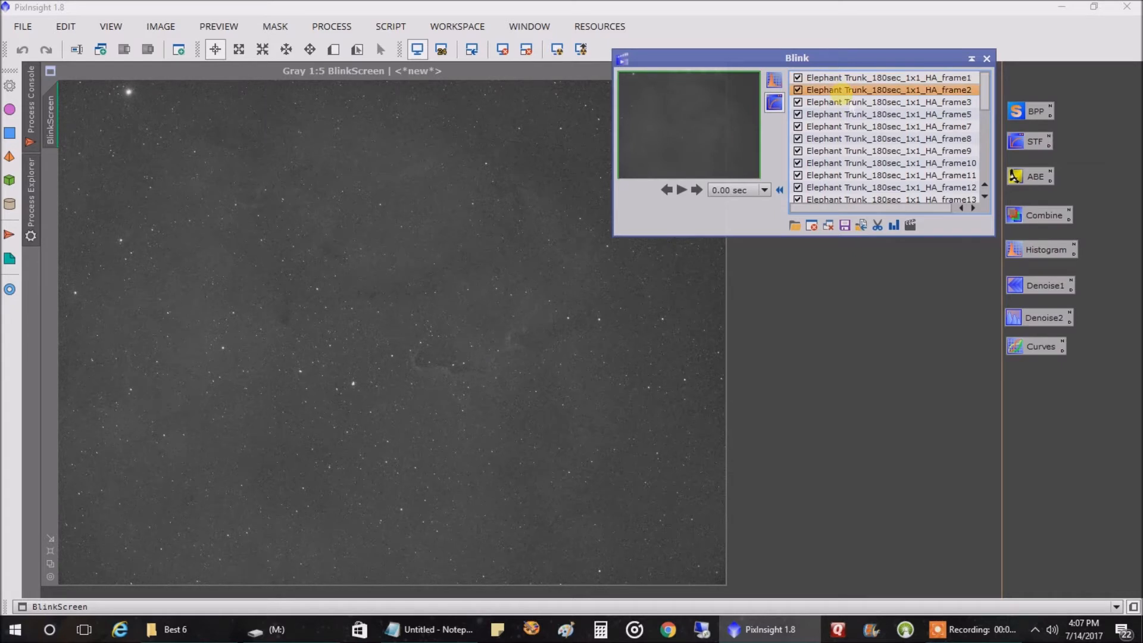
mouse_move(392, 234)
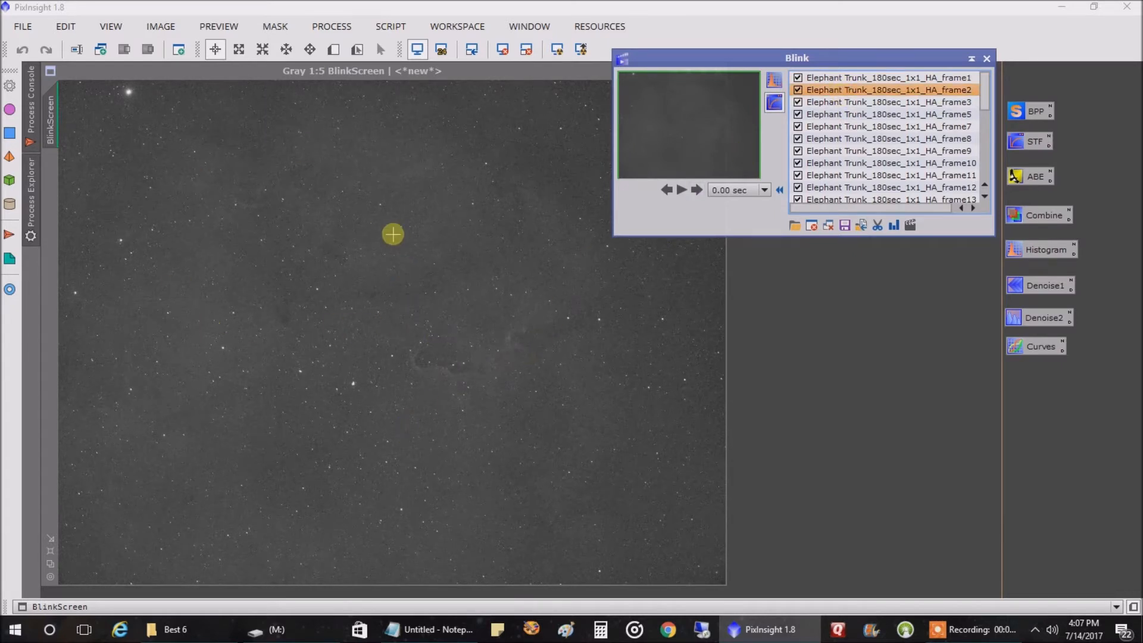
click(888, 101)
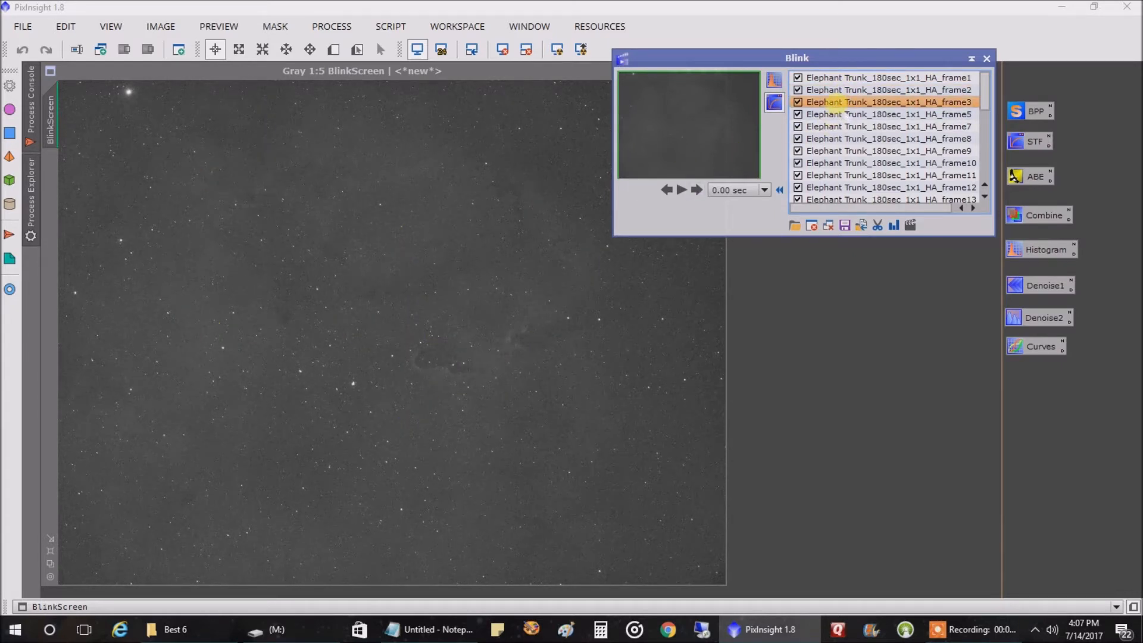
click(888, 151)
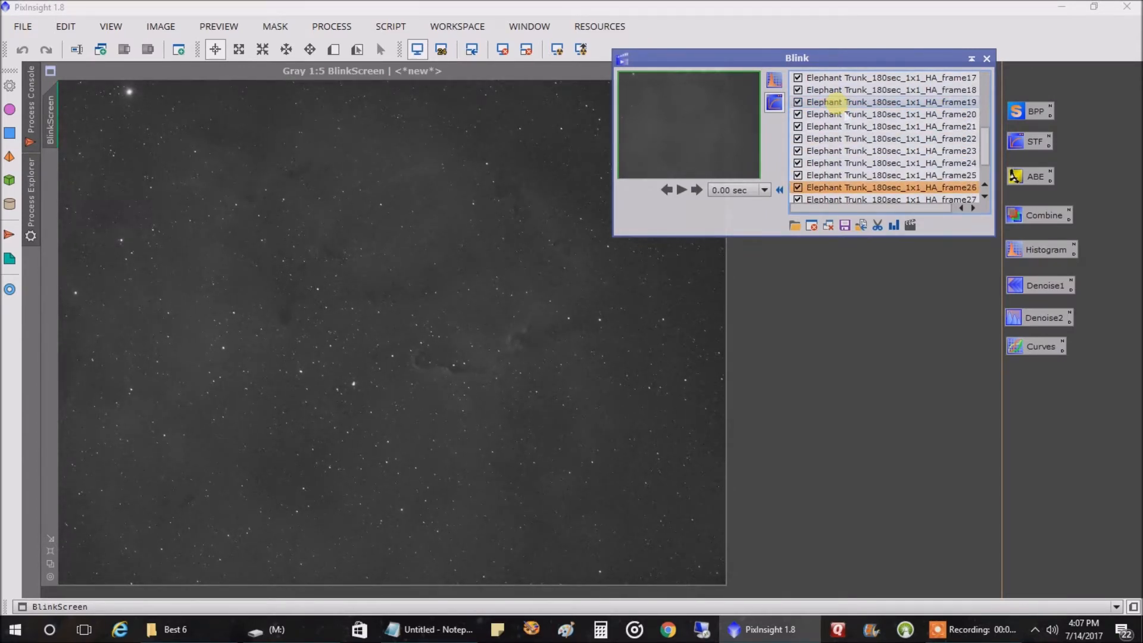
scroll(down, 3)
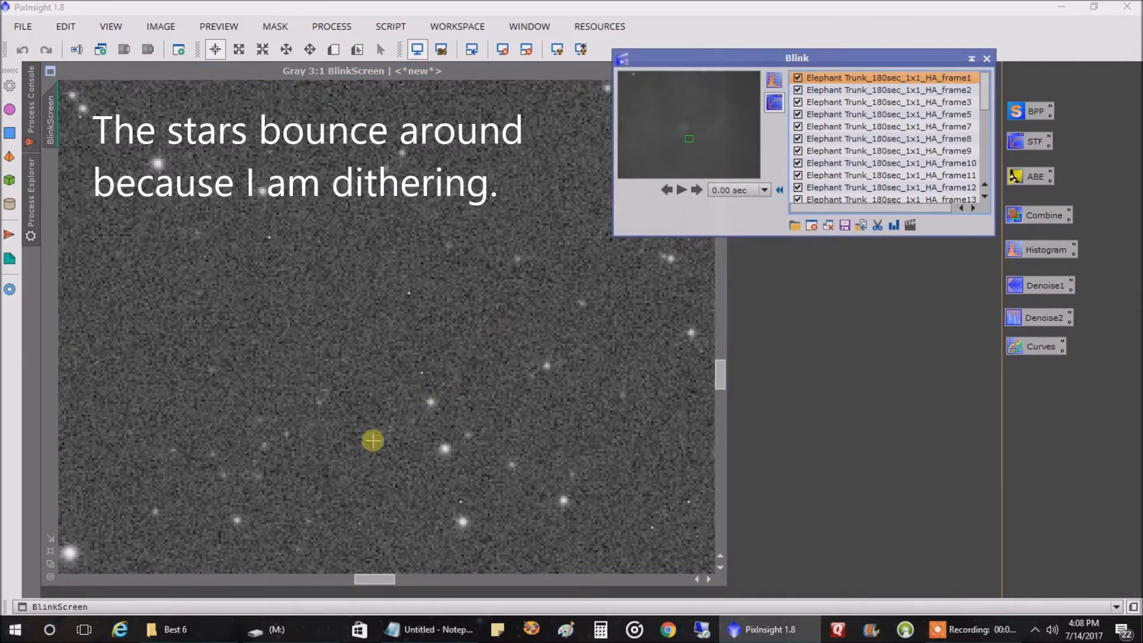
Flip between magnified Ha frames 20–24 to compare star sharpness and bloating
click(888, 150)
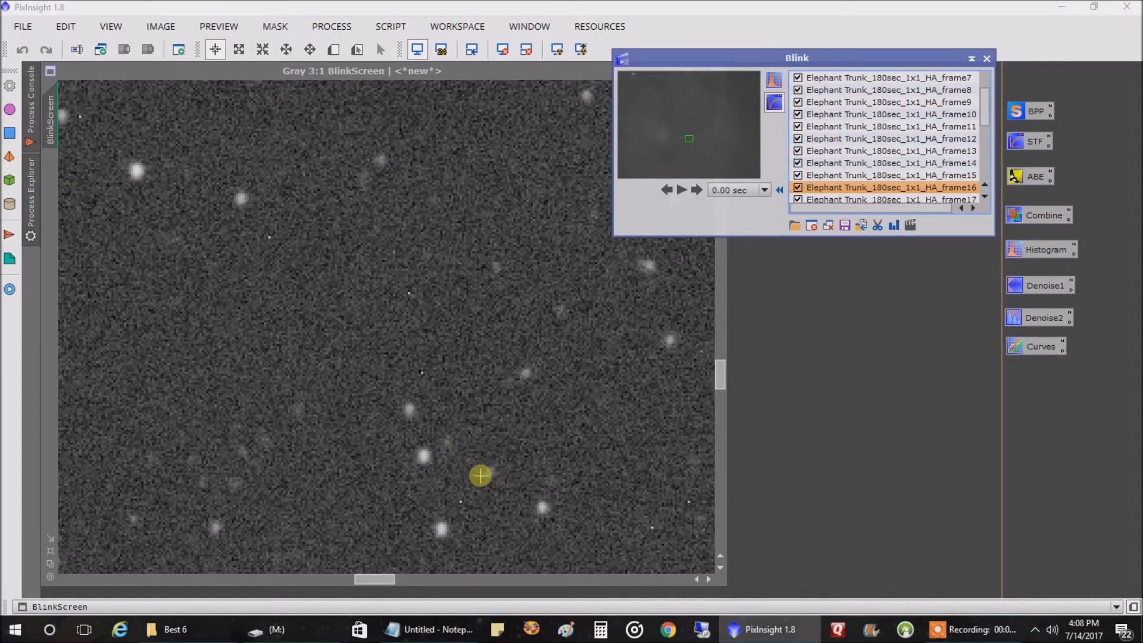
mouse_move(339, 439)
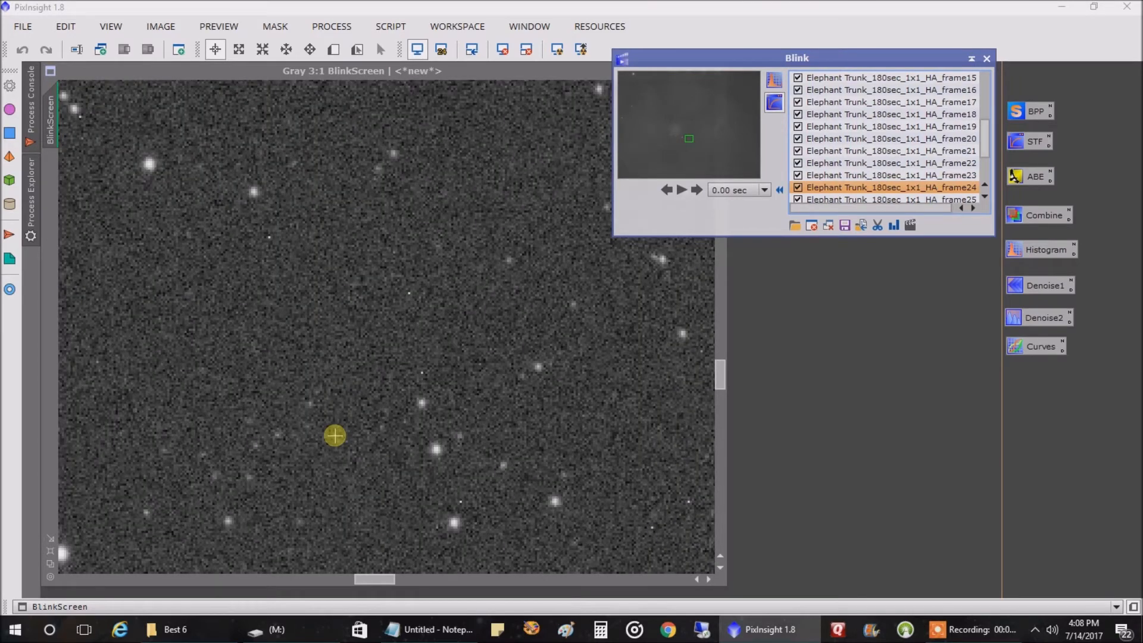
mouse_move(373, 426)
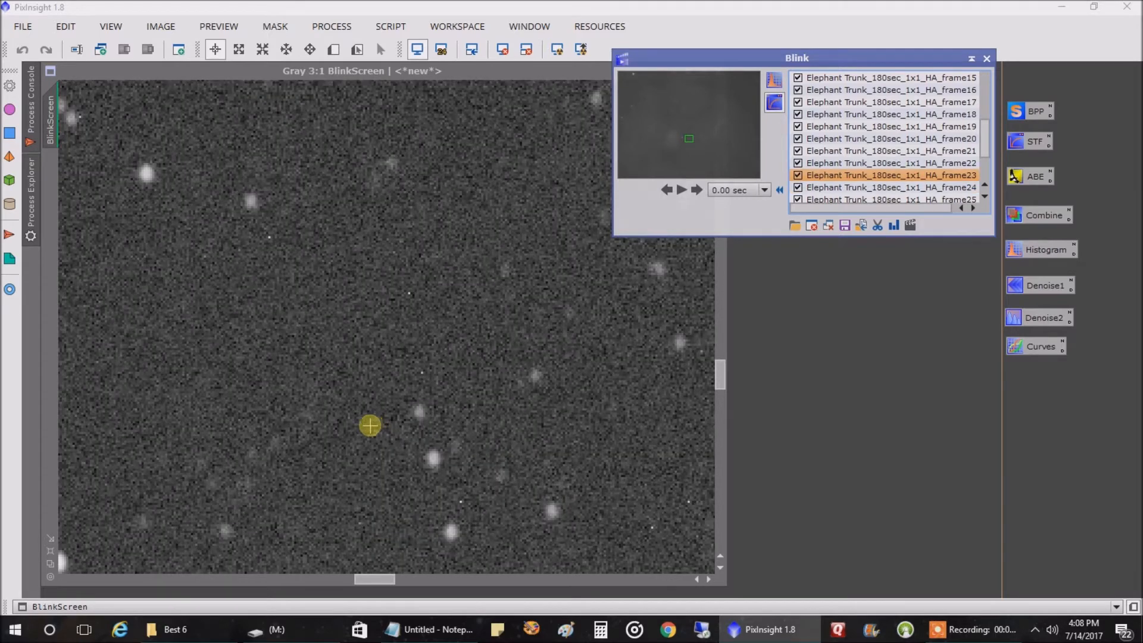
mouse_move(389, 450)
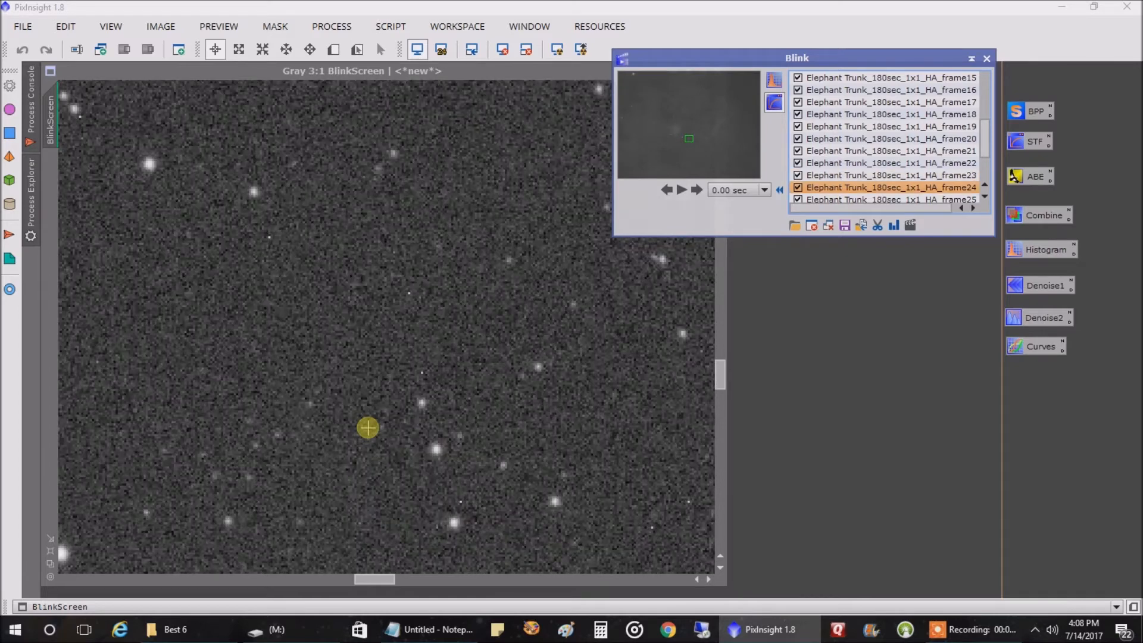
mouse_move(430, 447)
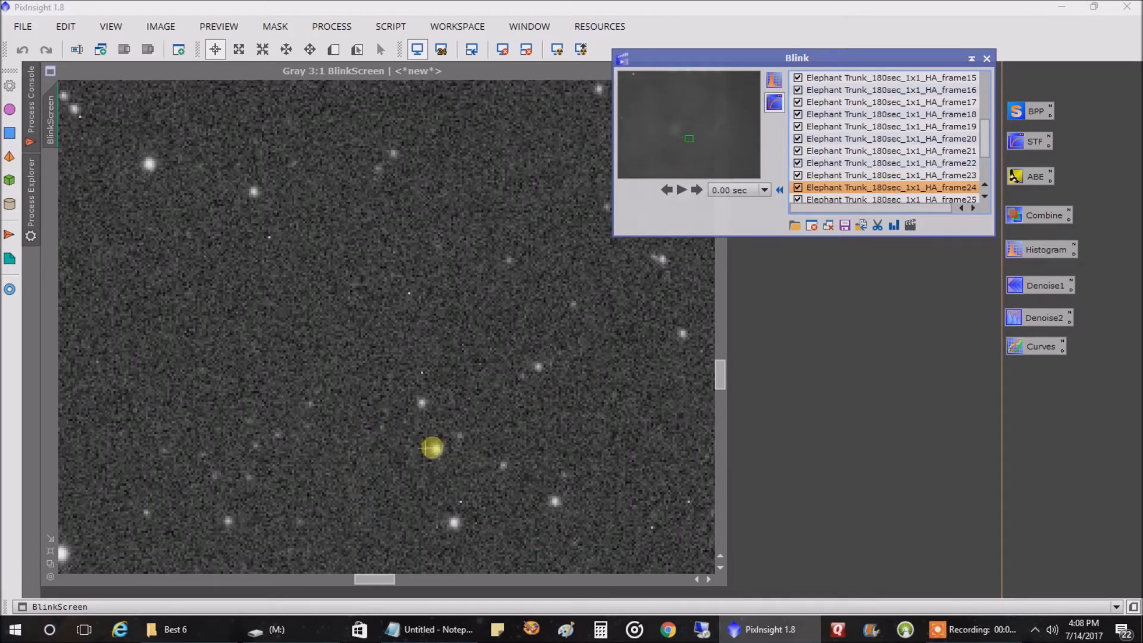
mouse_move(422, 424)
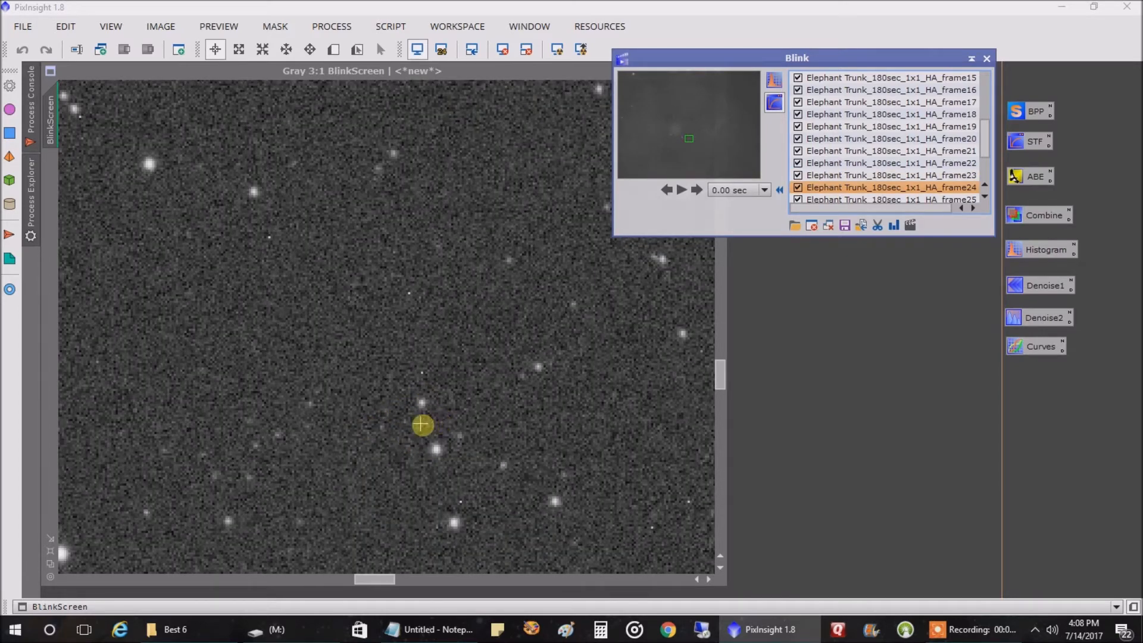
mouse_move(409, 436)
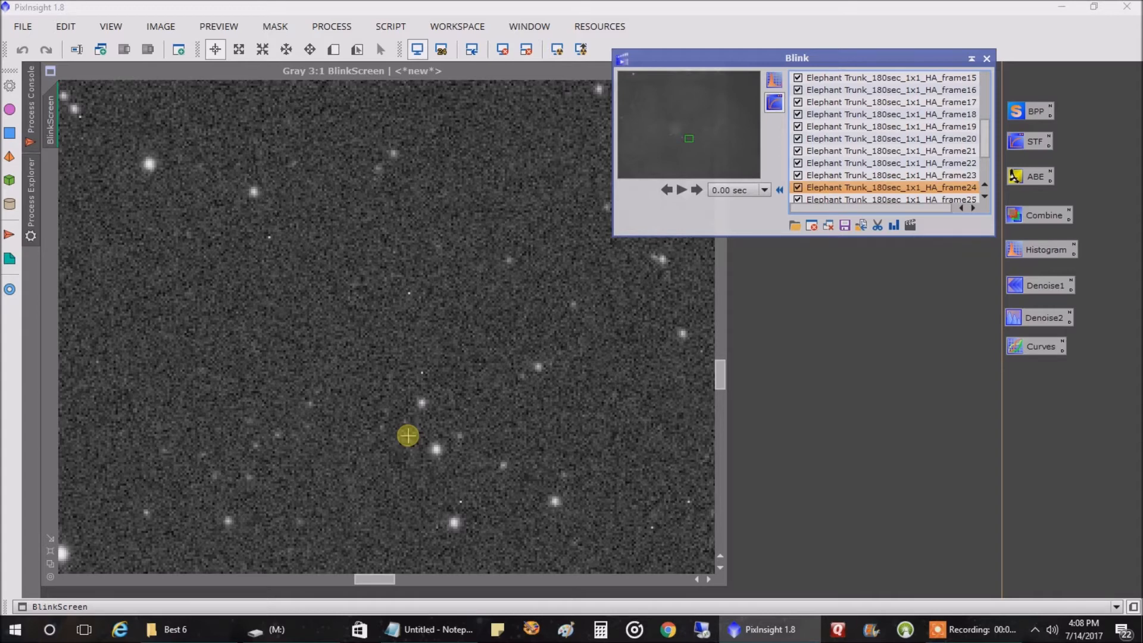
click(889, 175)
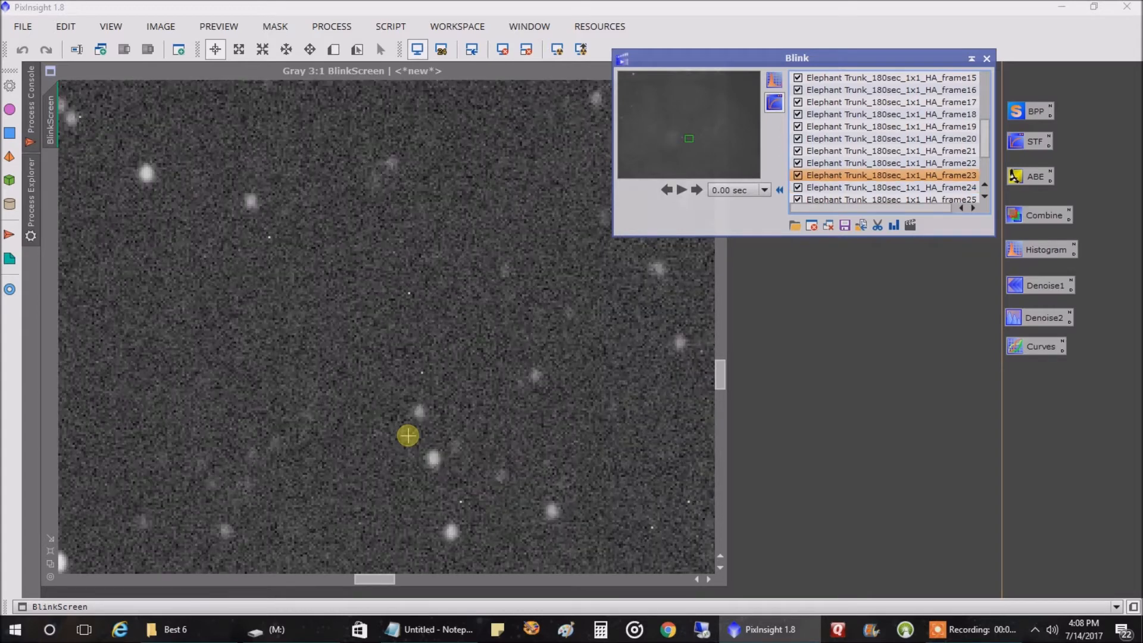
click(890, 138)
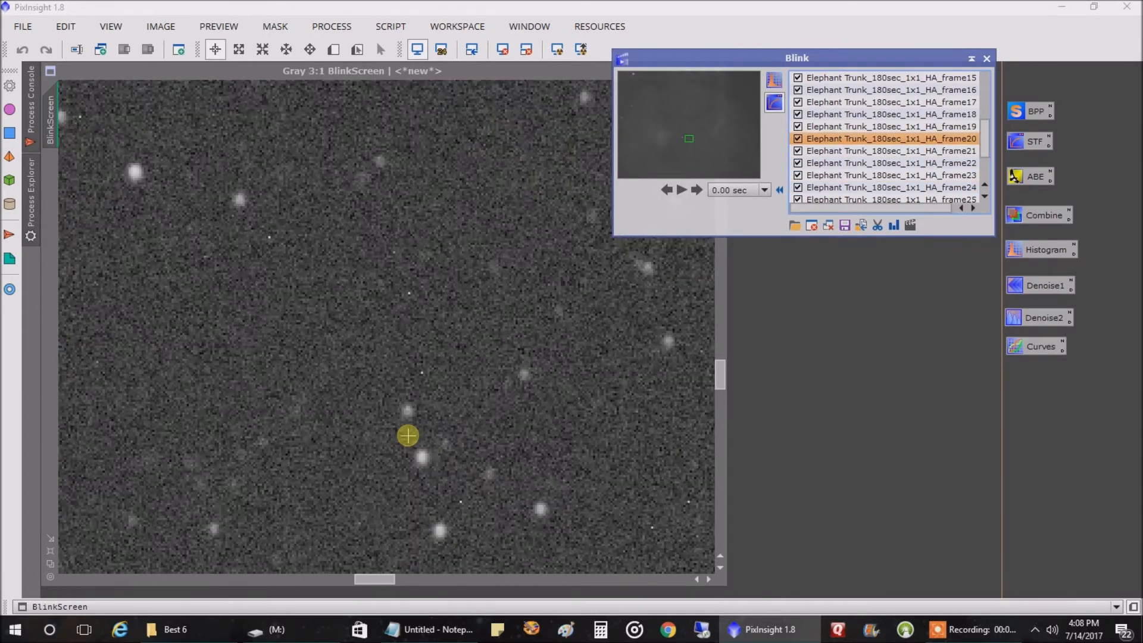
click(890, 151)
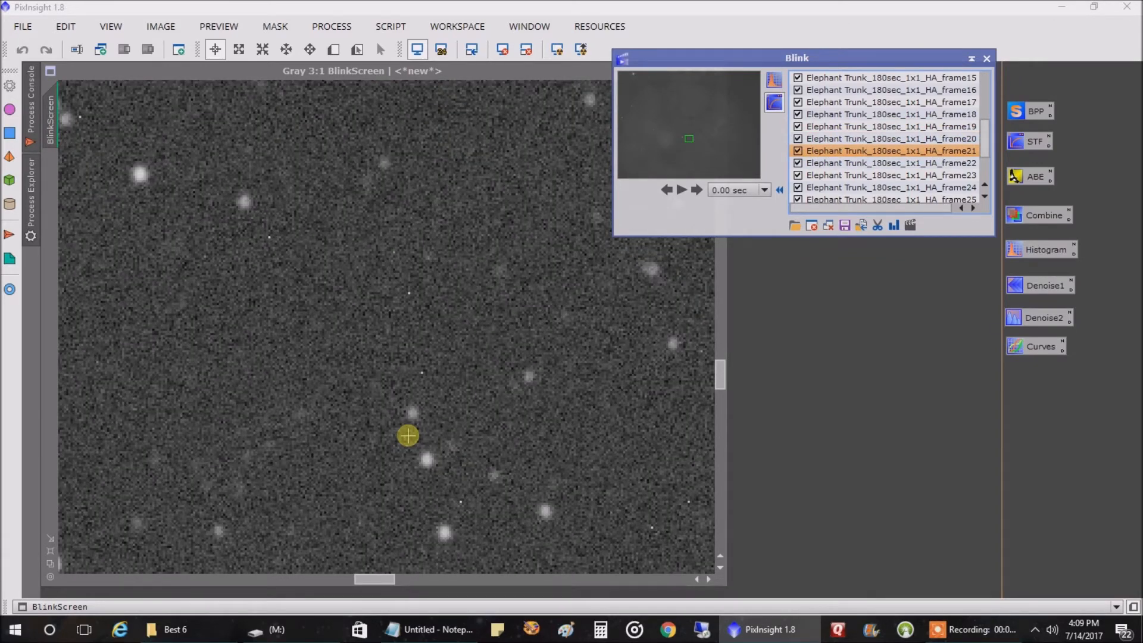
click(890, 188)
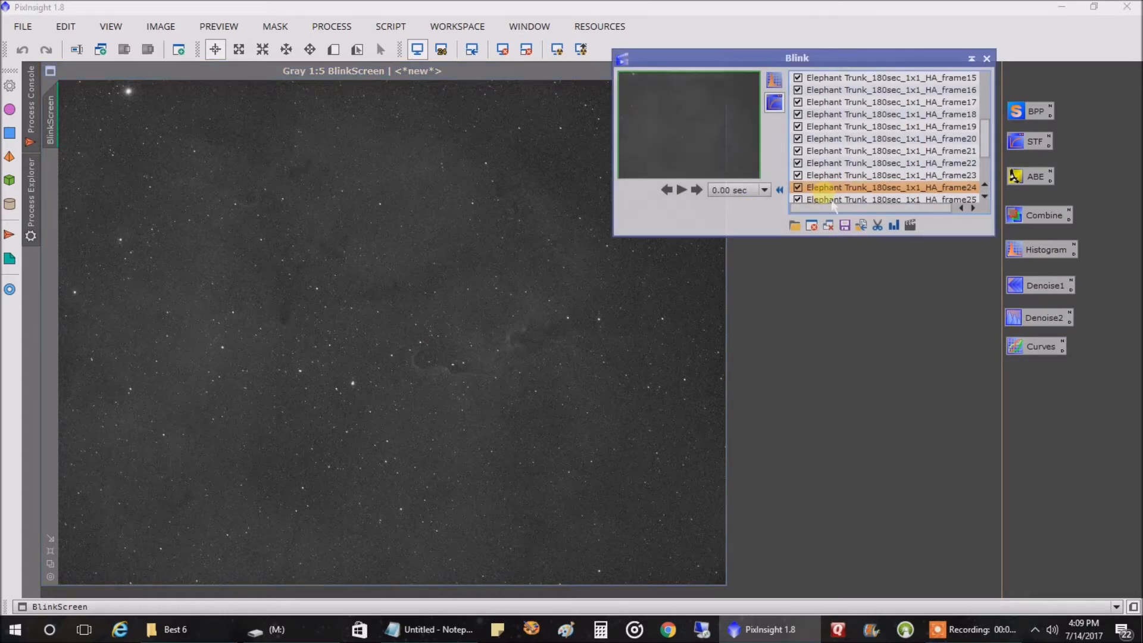
Blink the full-field Ha frames from the top of the list through frame29
click(890, 150)
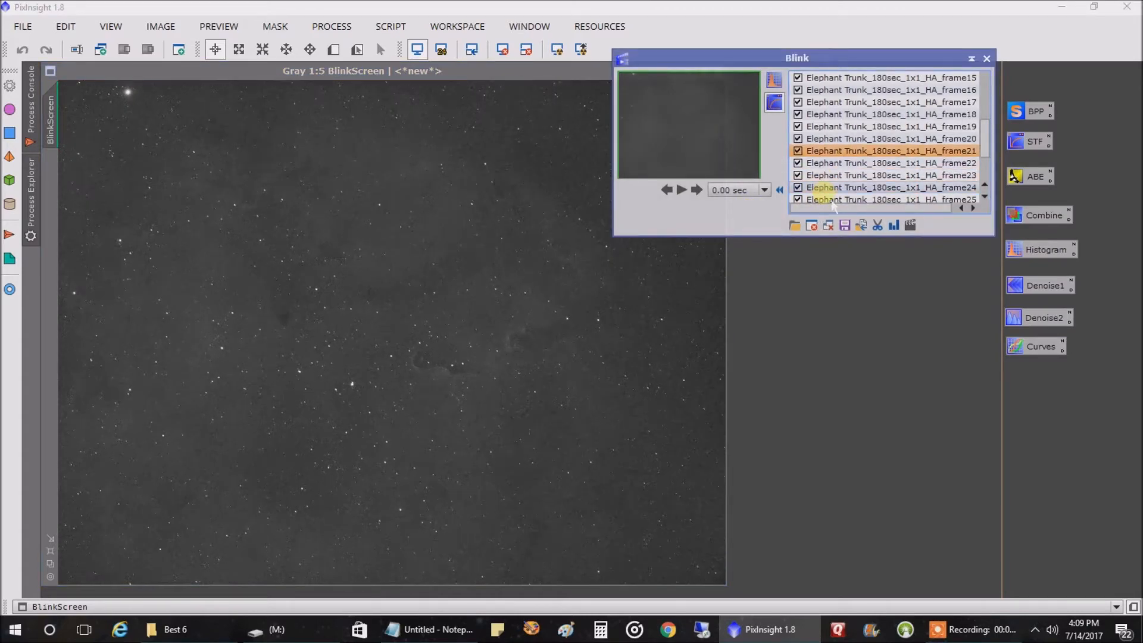
scroll(up, 3)
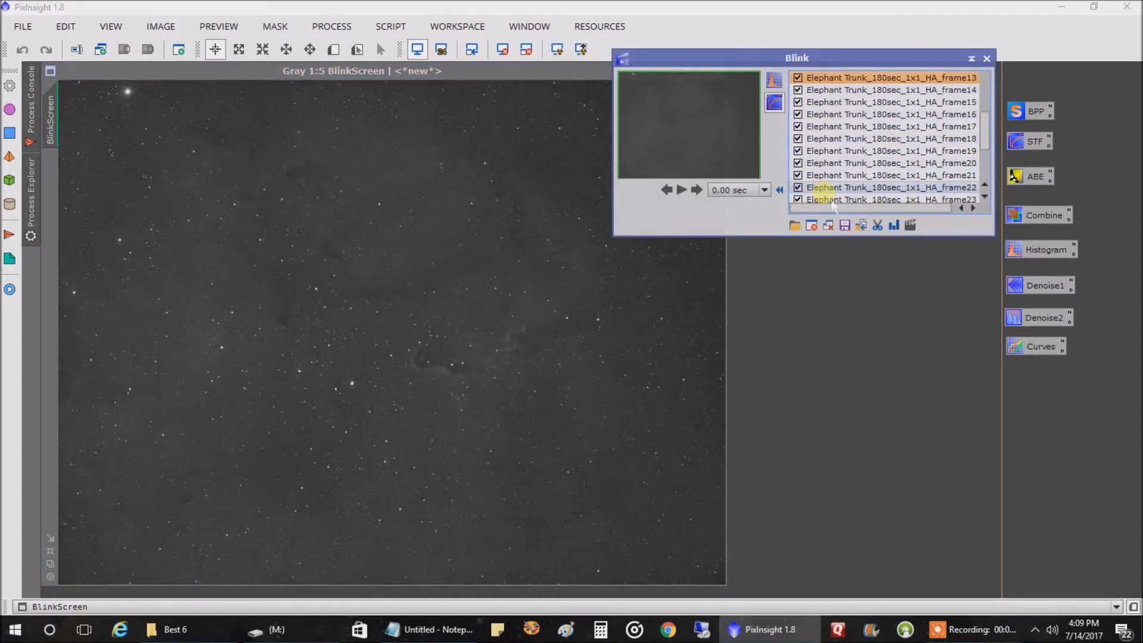
scroll(up, 3)
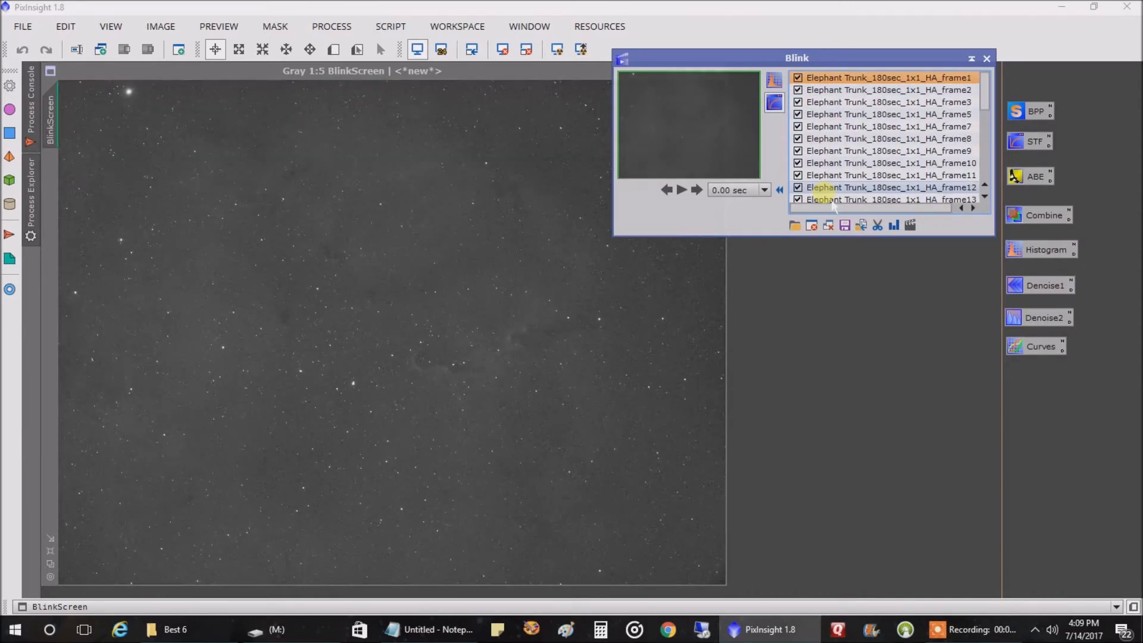
click(890, 163)
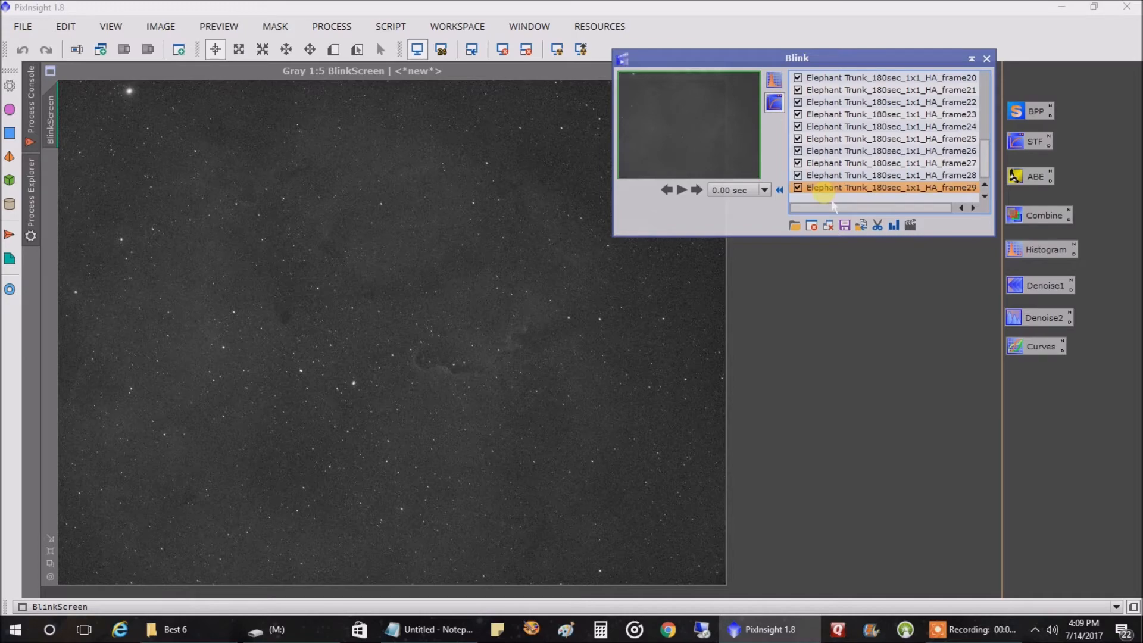
click(559, 629)
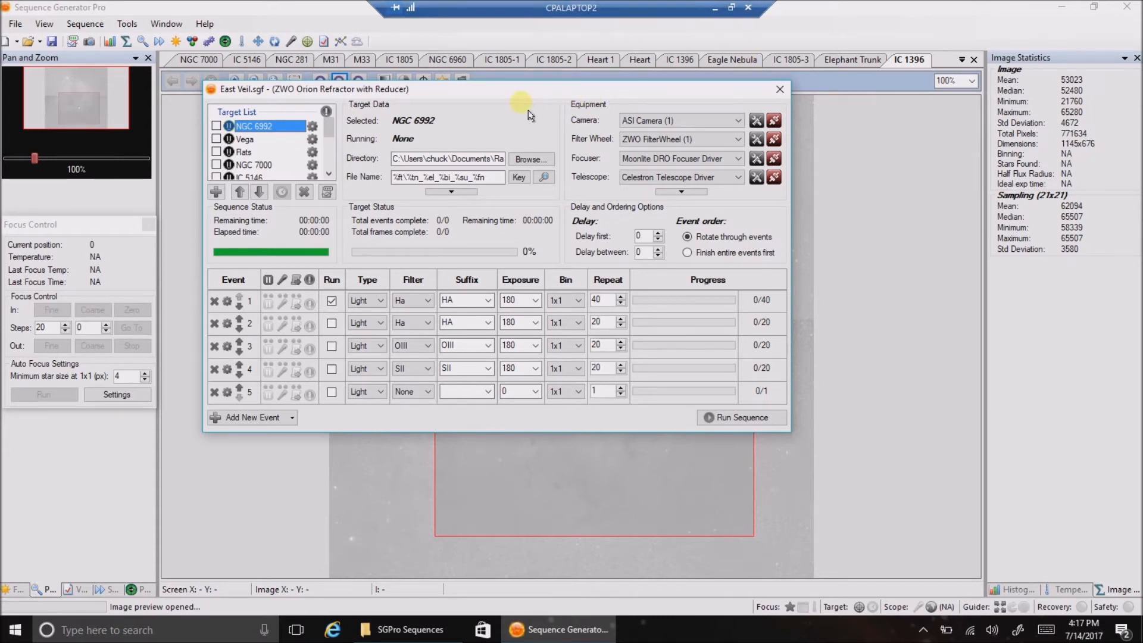
mouse_move(523, 121)
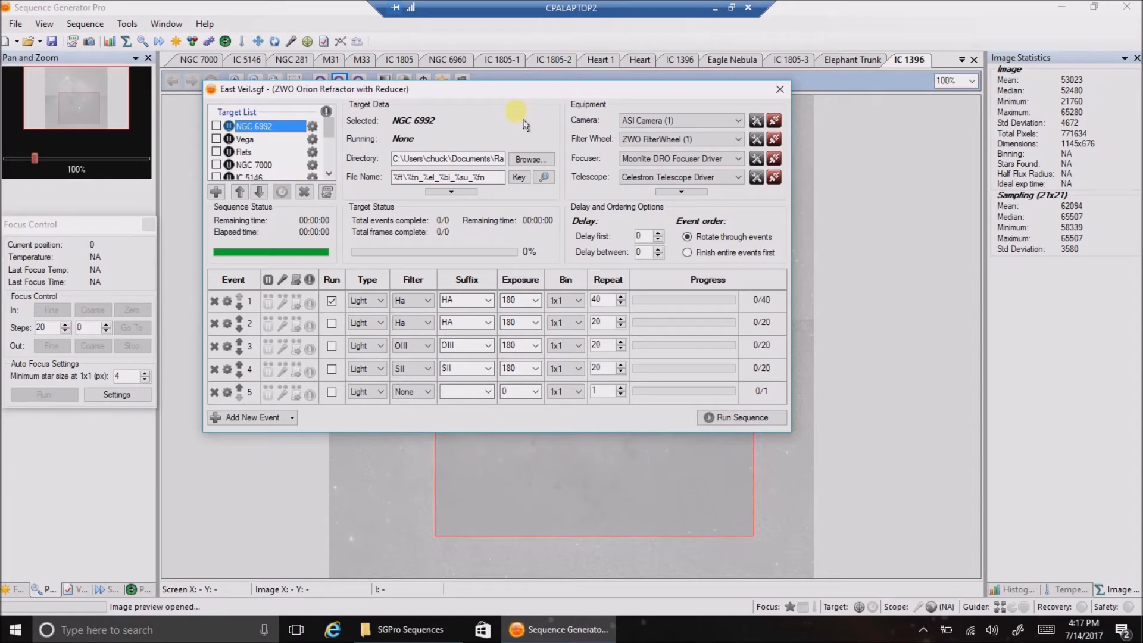
mouse_move(166, 23)
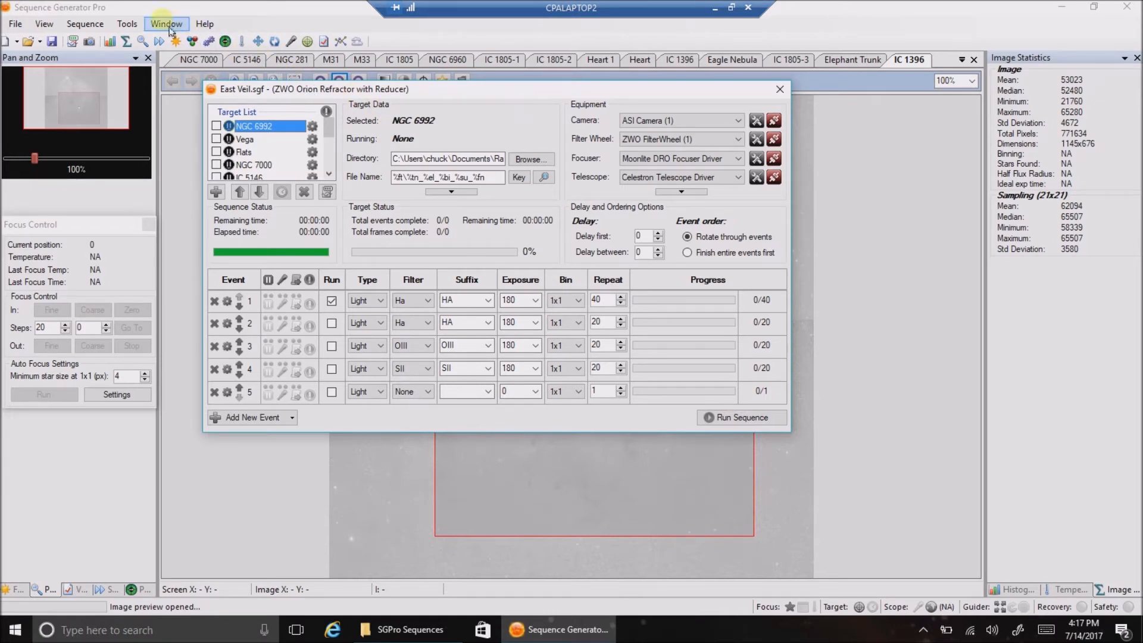
mouse_move(127, 23)
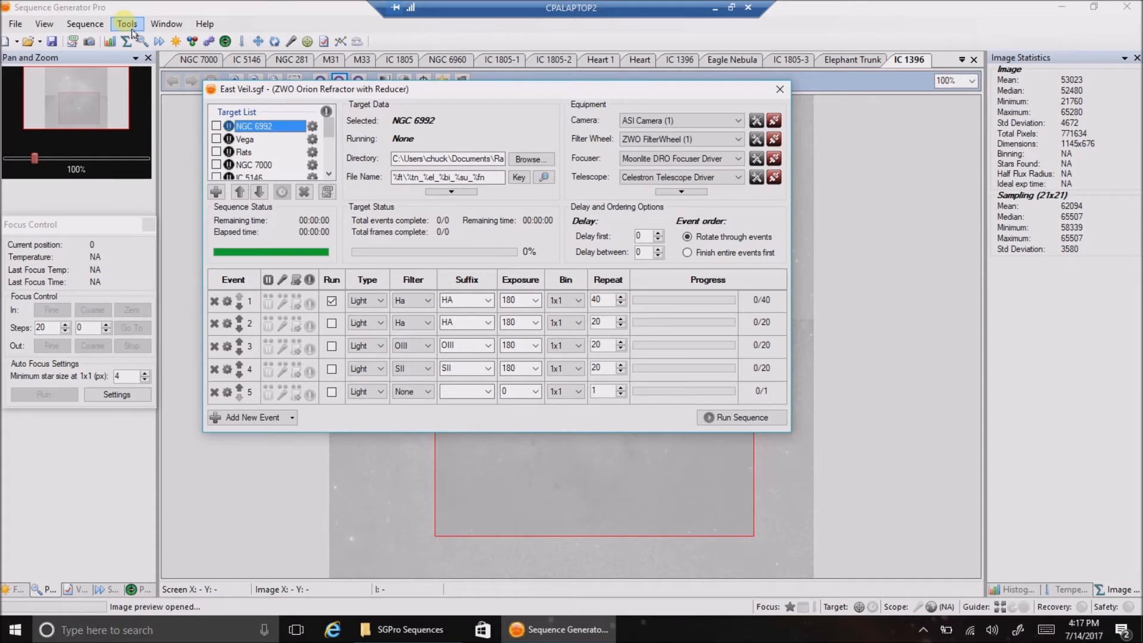
Open Sequence Generator Pro's Tools menu over the East Veil sequence
click(127, 23)
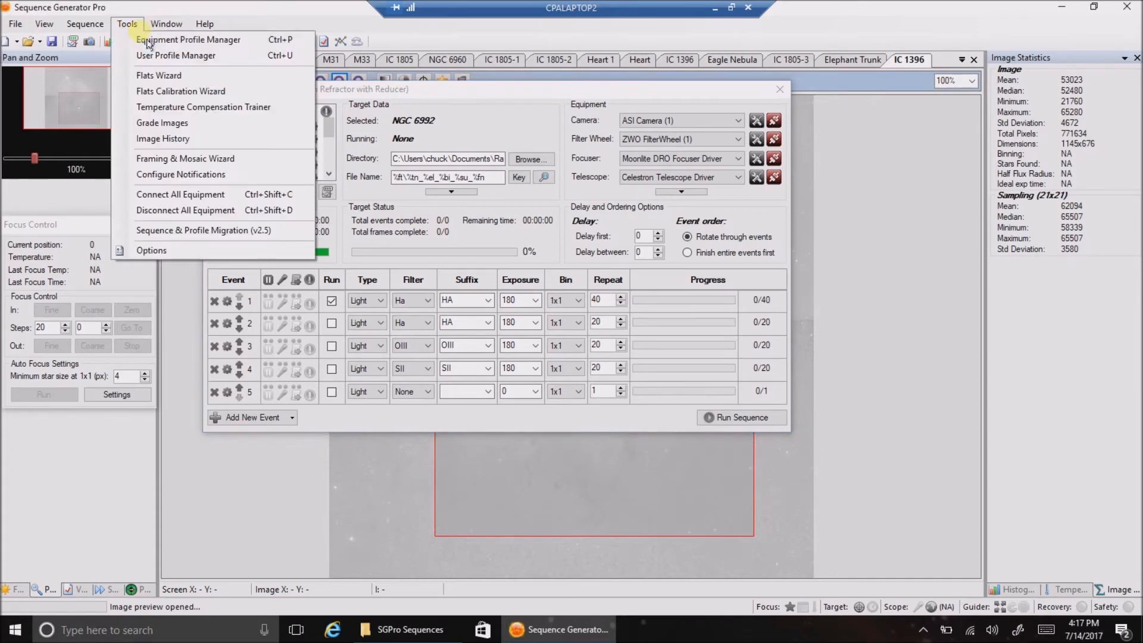
Show the Focus settings of the ZWO Orion Refractor with Reducer equipment profile
click(188, 40)
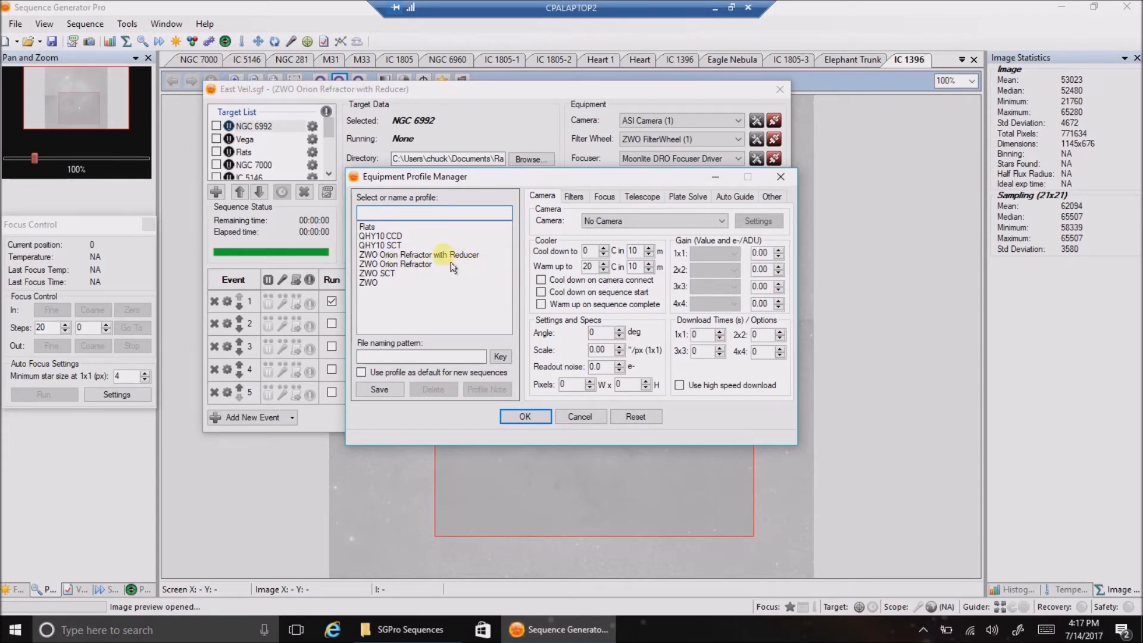
click(420, 254)
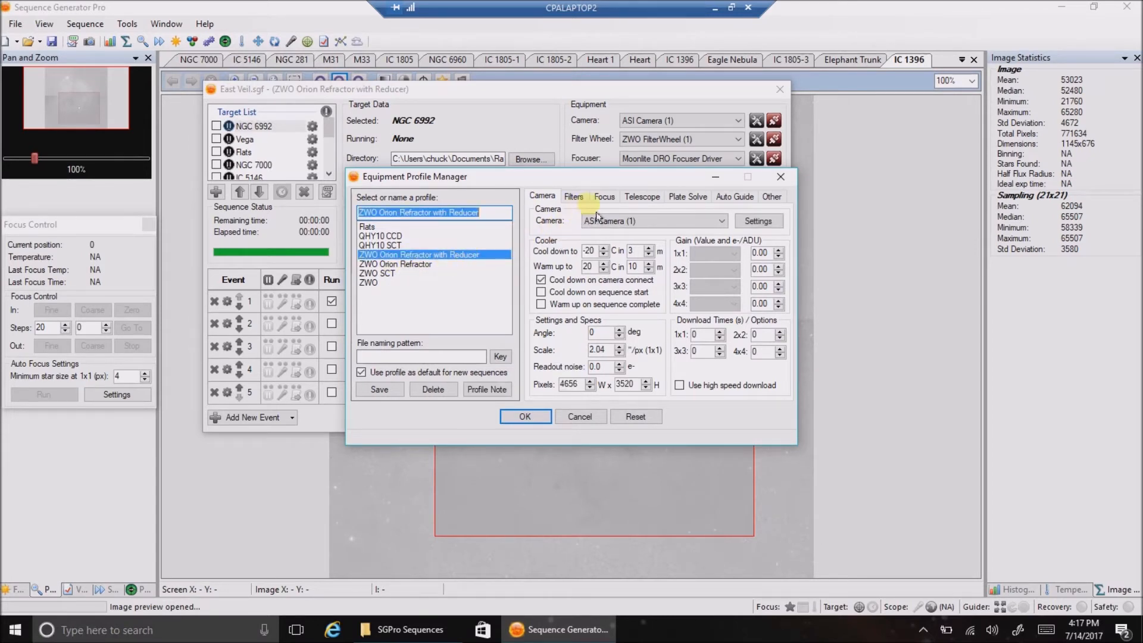
click(604, 196)
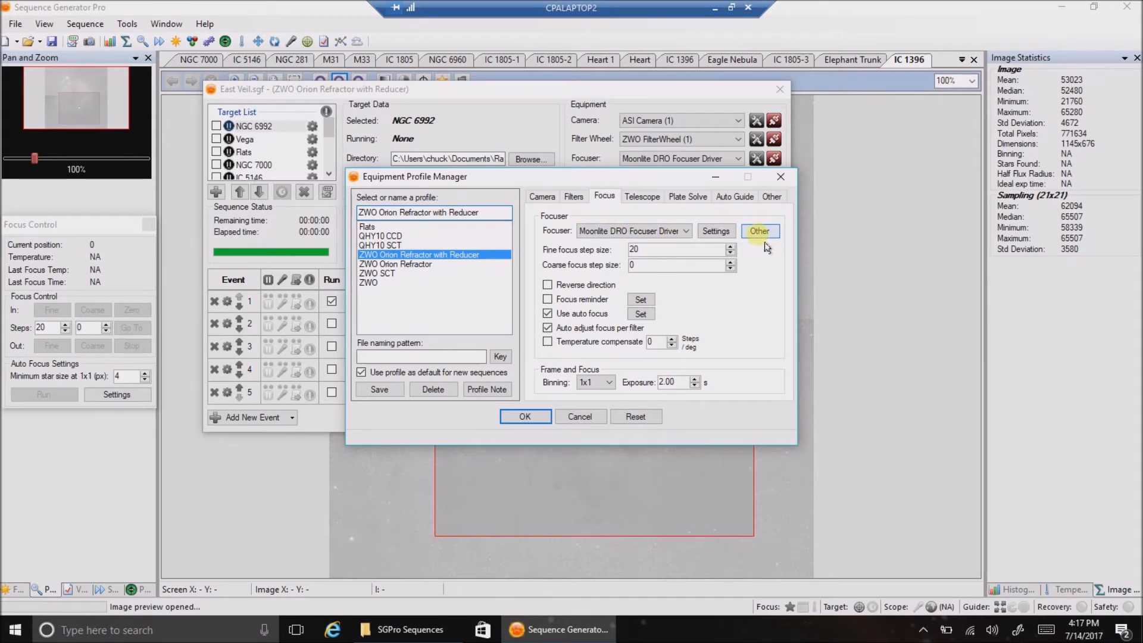
click(759, 231)
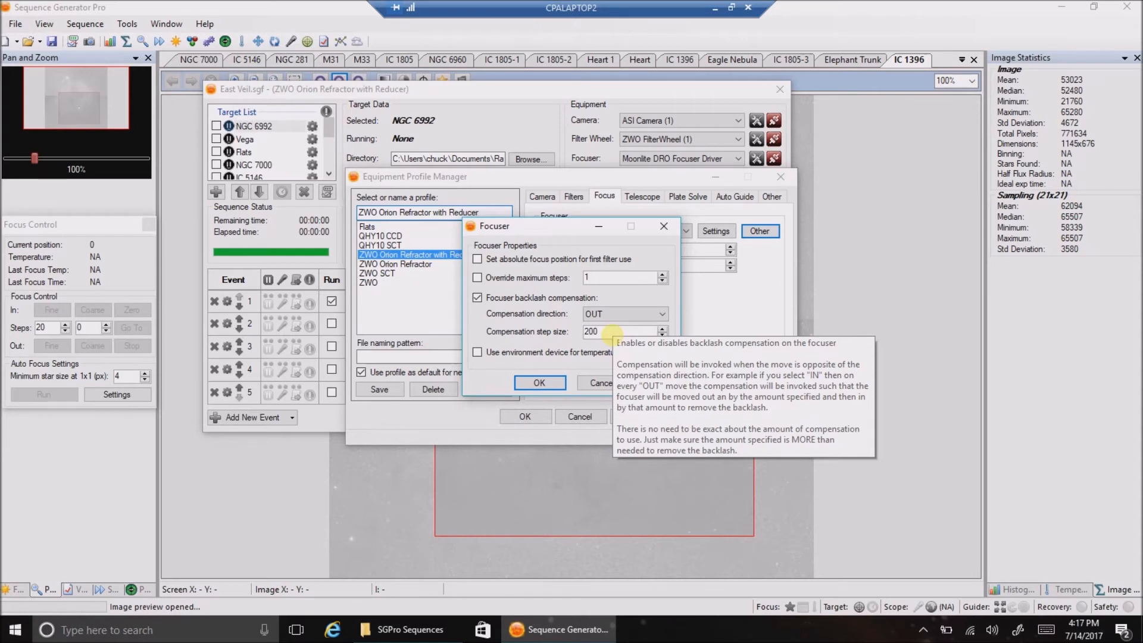
mouse_move(599, 383)
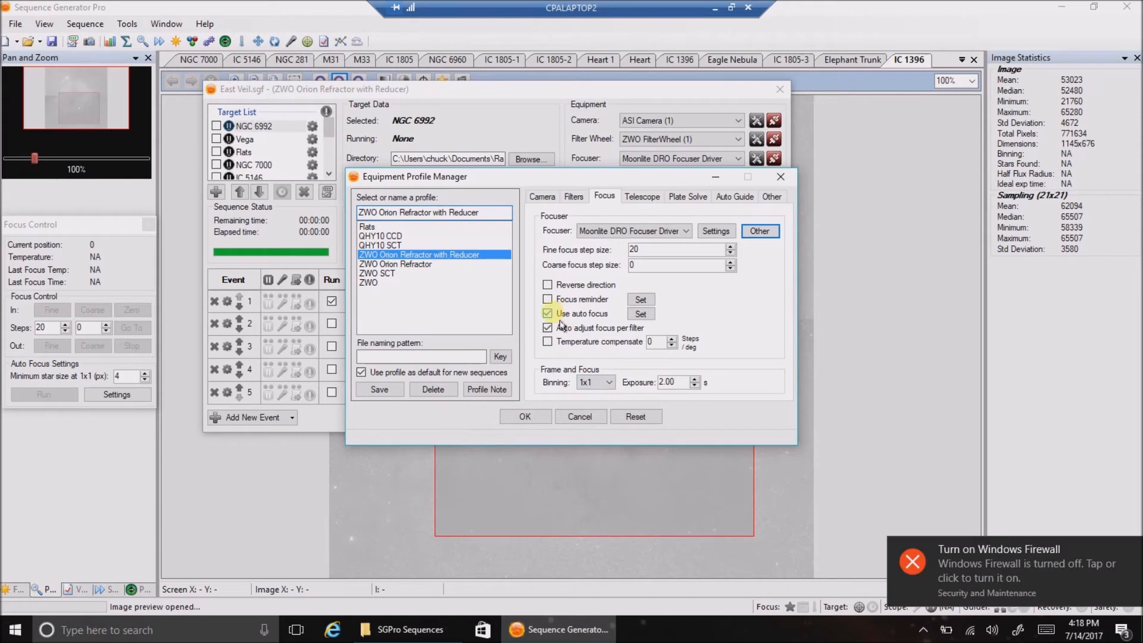
mouse_move(576, 327)
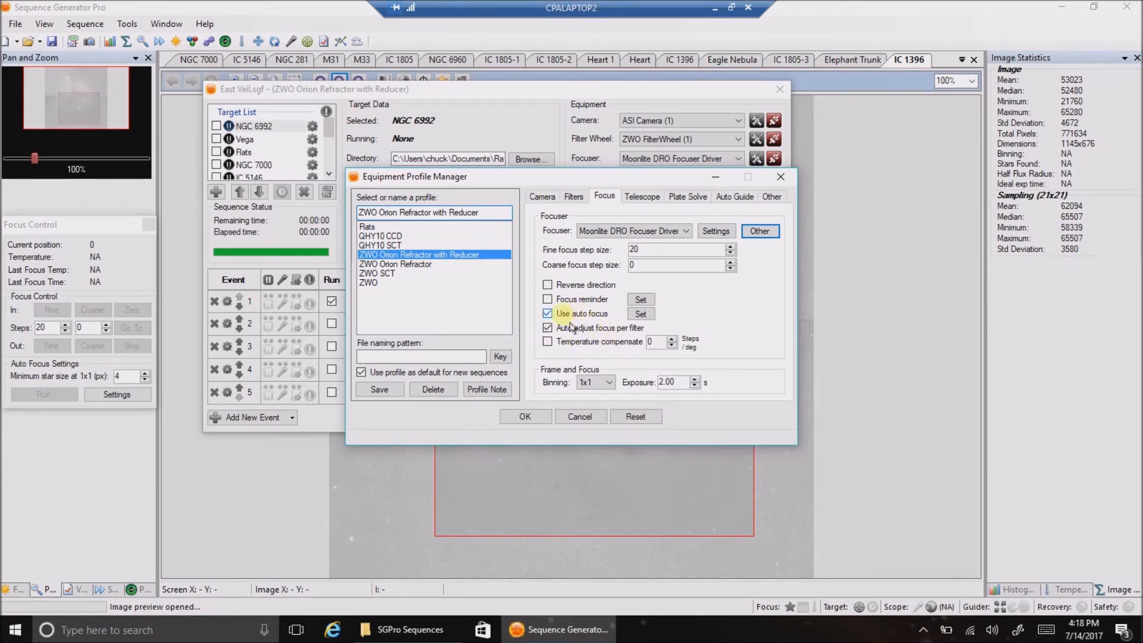
mouse_move(641, 314)
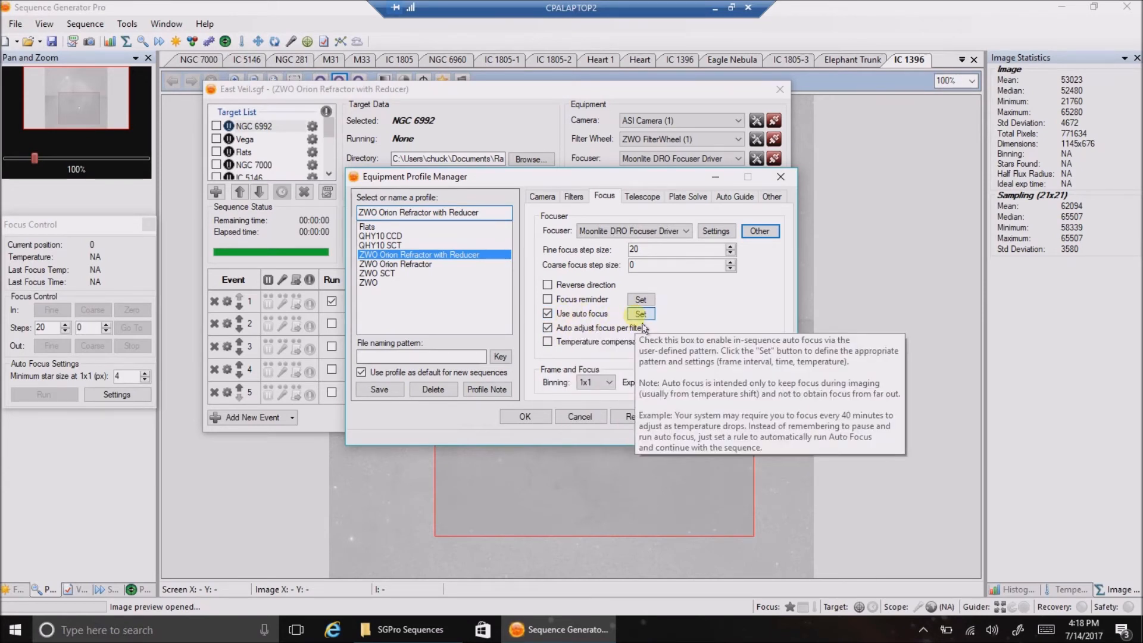
Open Auto Focus Options via the Set button beside Use auto focus
click(640, 313)
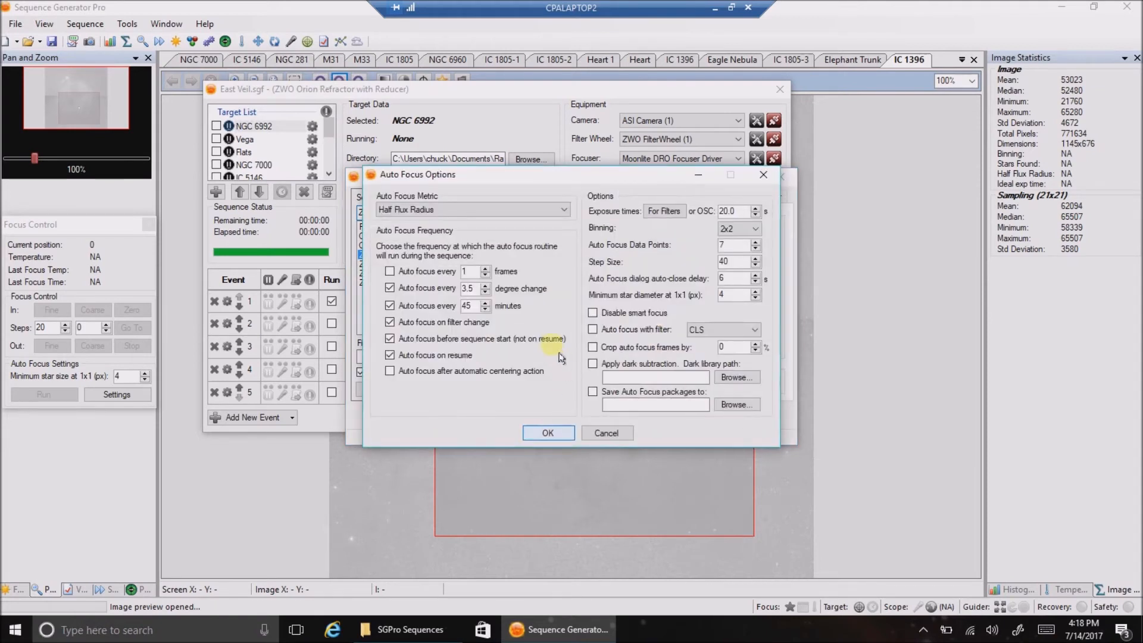
mouse_move(412, 297)
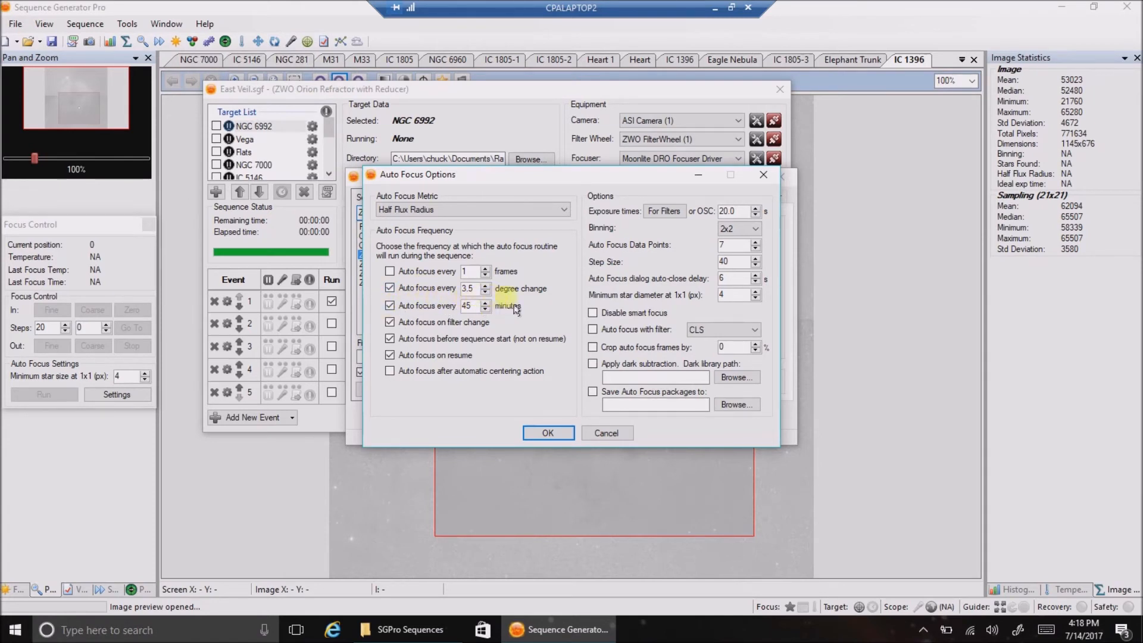
triple_click(467, 305)
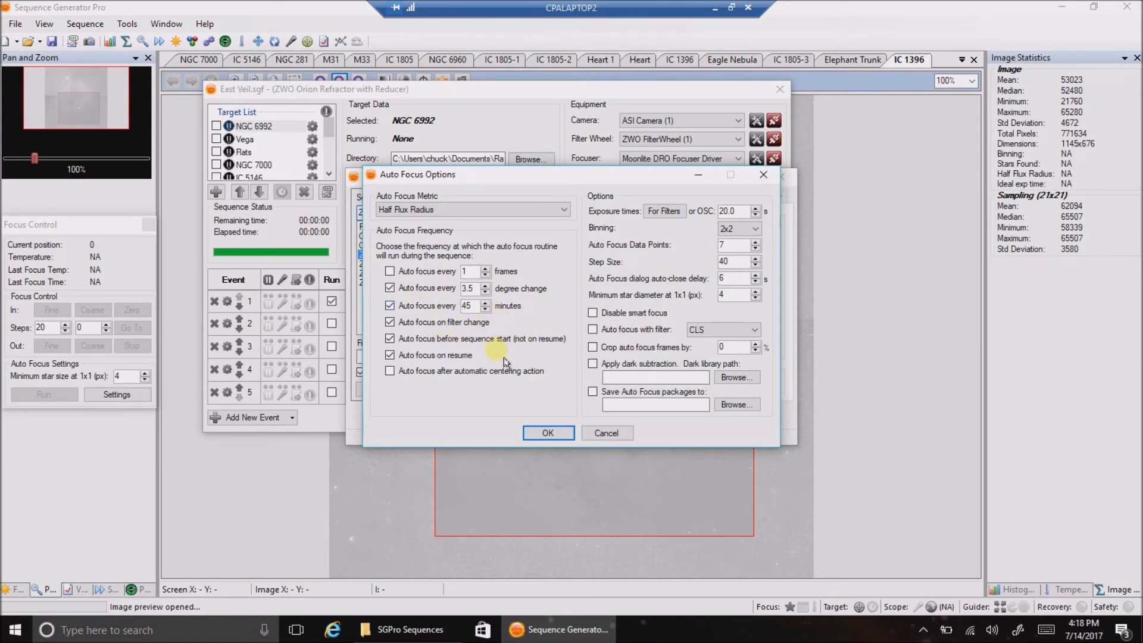
mouse_move(481, 338)
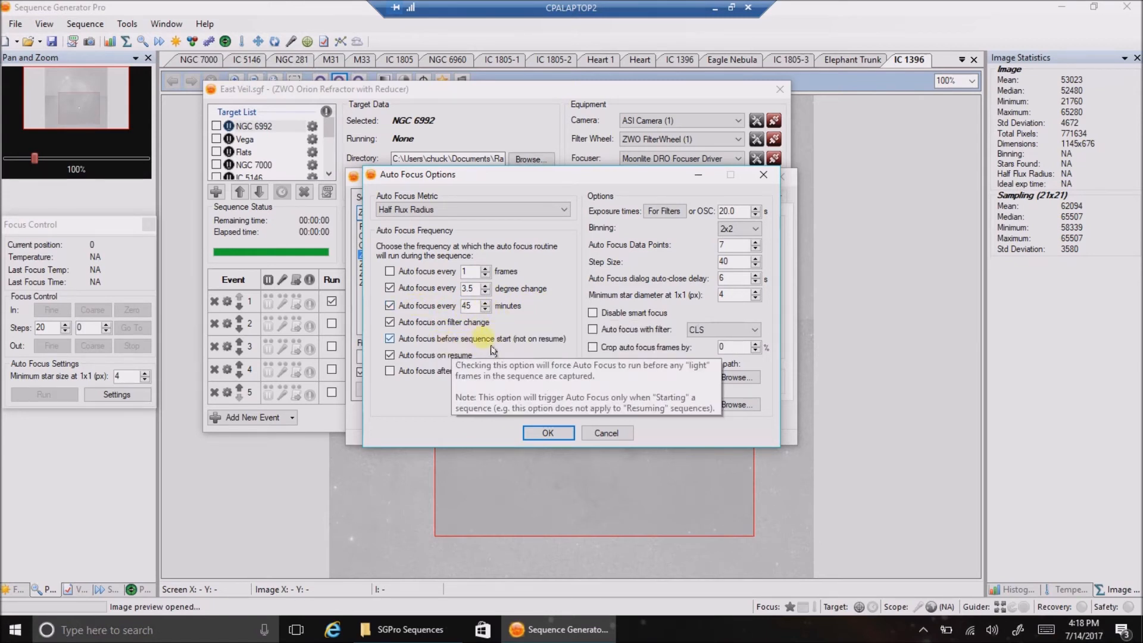
mouse_move(441, 376)
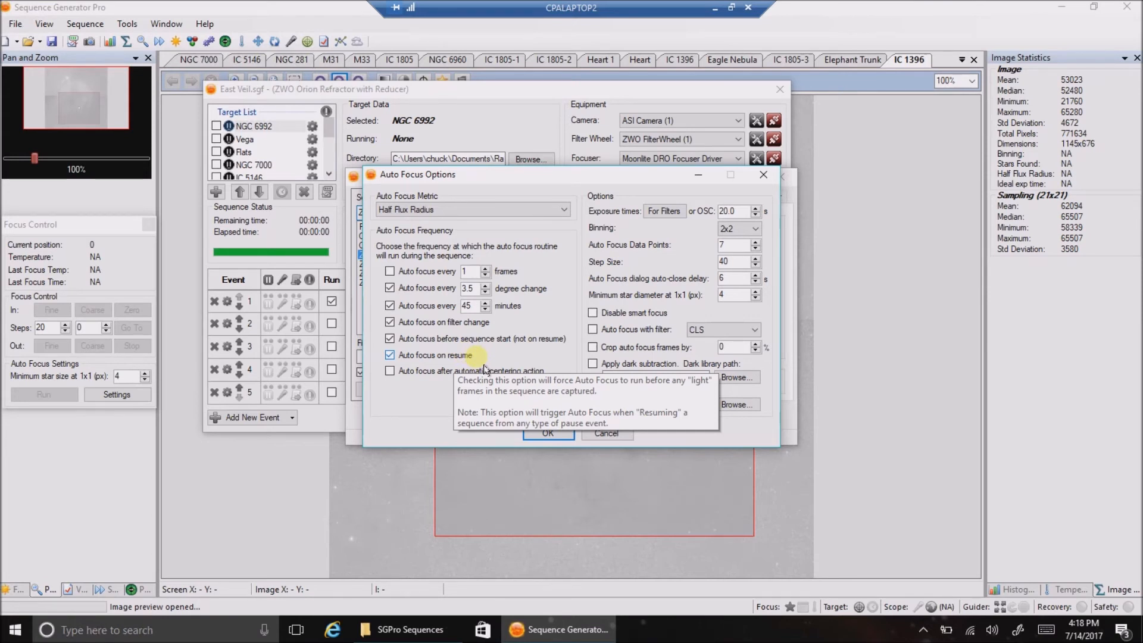
mouse_move(521, 345)
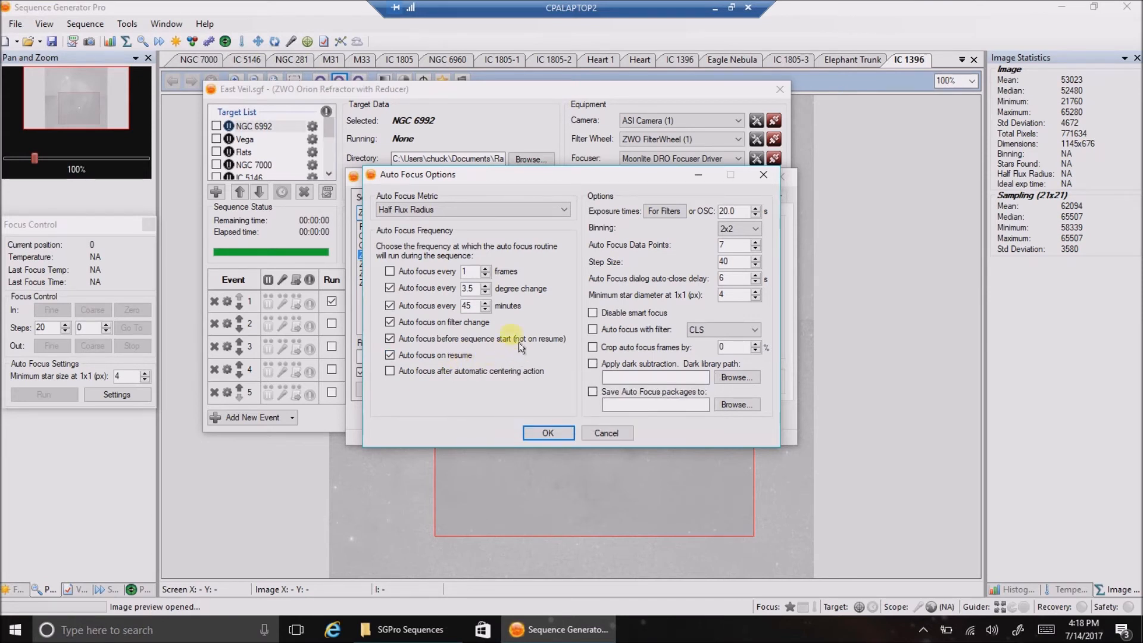
mouse_move(549, 324)
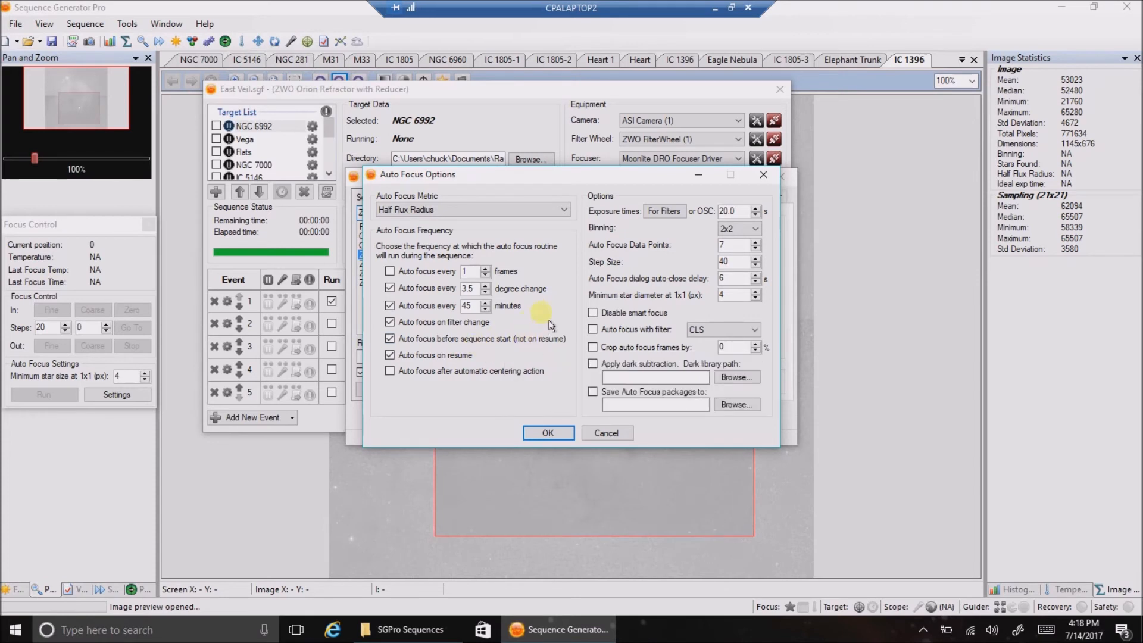
mouse_move(656, 231)
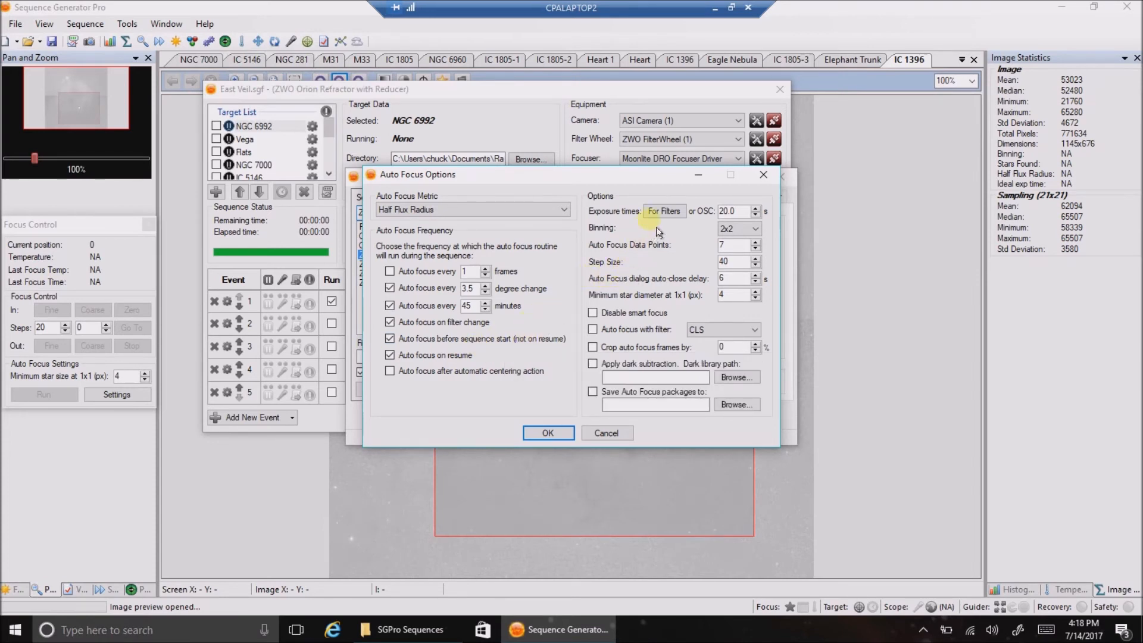
click(733, 211)
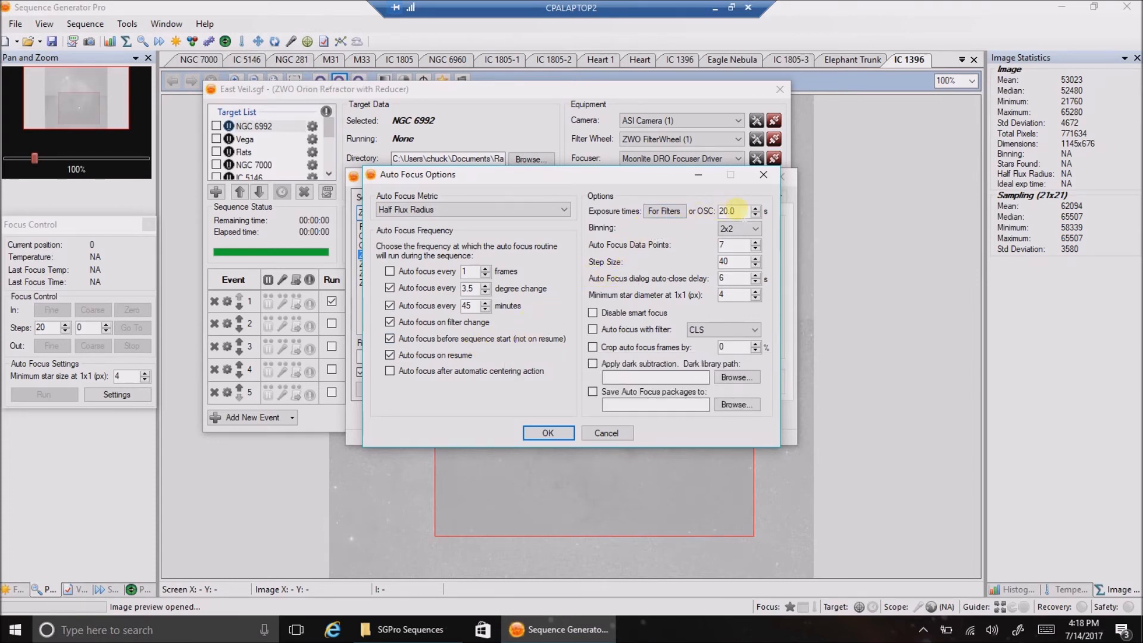
mouse_move(732, 211)
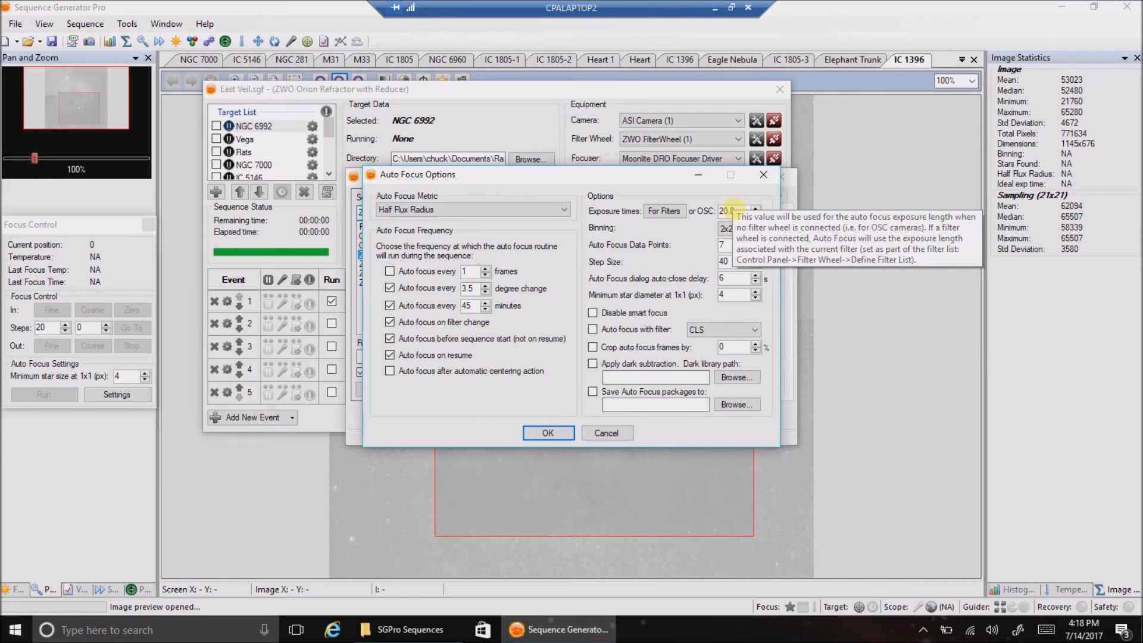
mouse_move(664, 211)
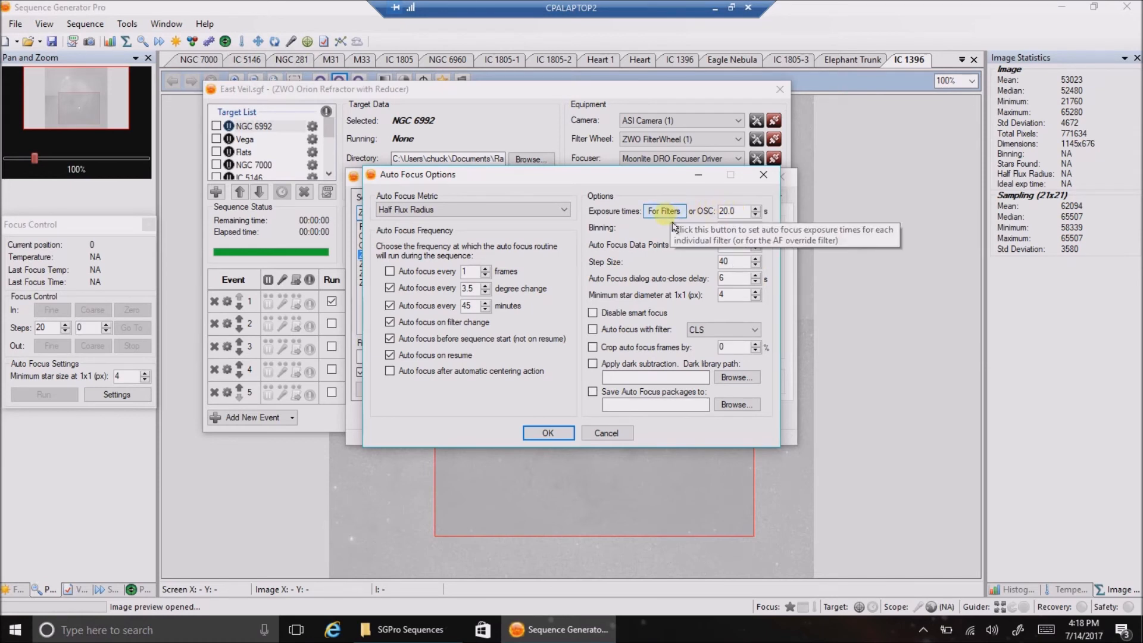
click(663, 211)
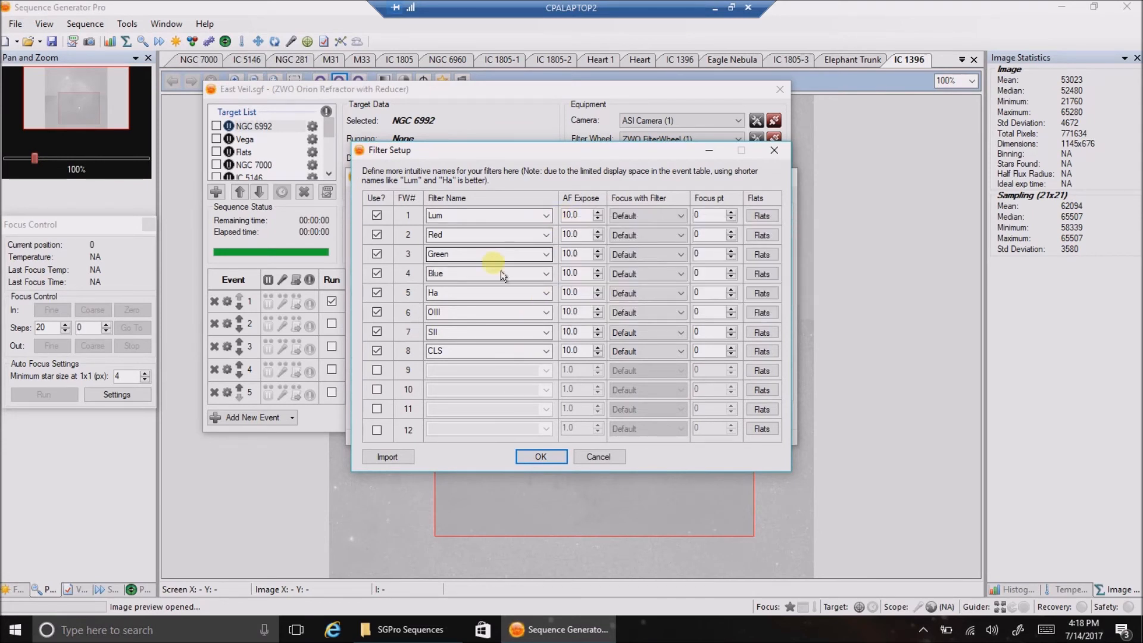
mouse_move(558, 350)
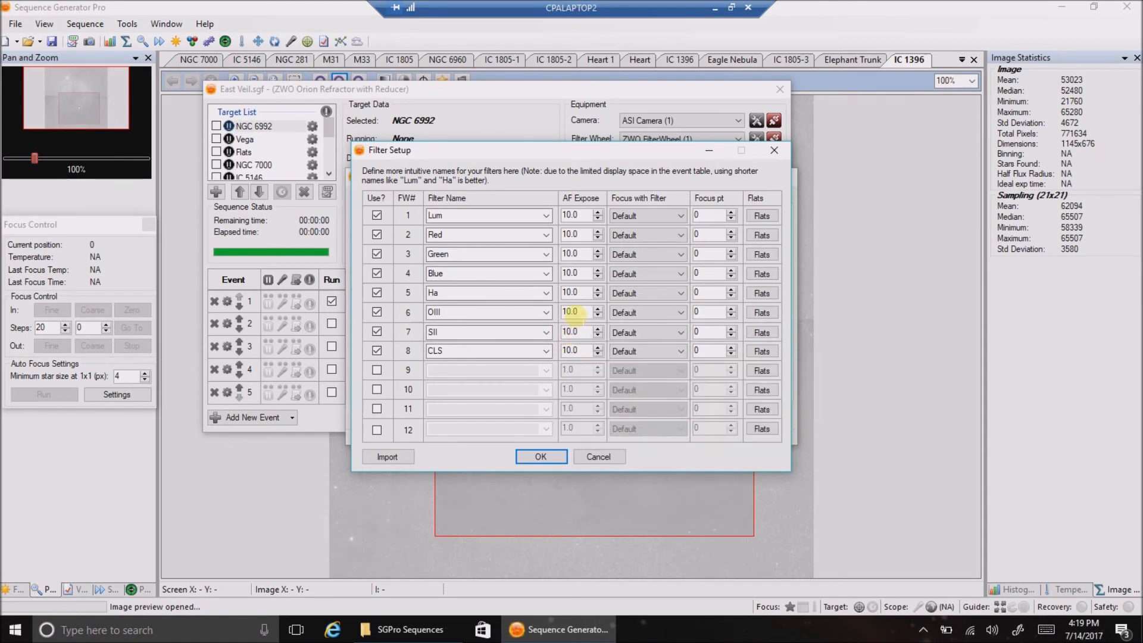
mouse_move(571, 312)
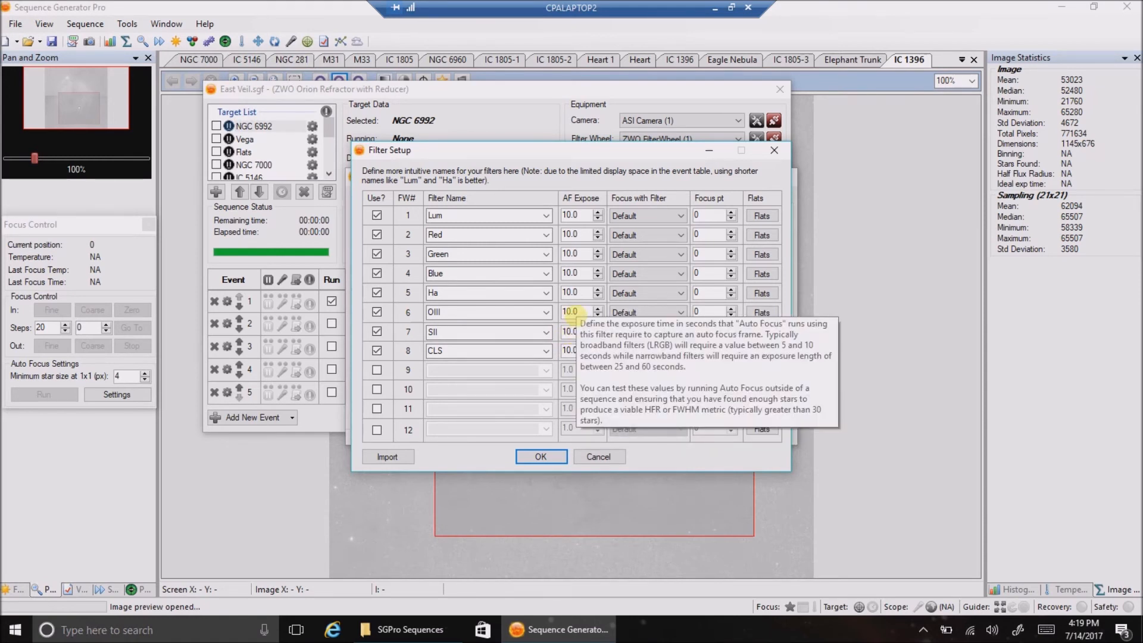
Set AF Expose to 5.0 s for Lum, Red, Green, Blue and CLS, and confirm
click(575, 254)
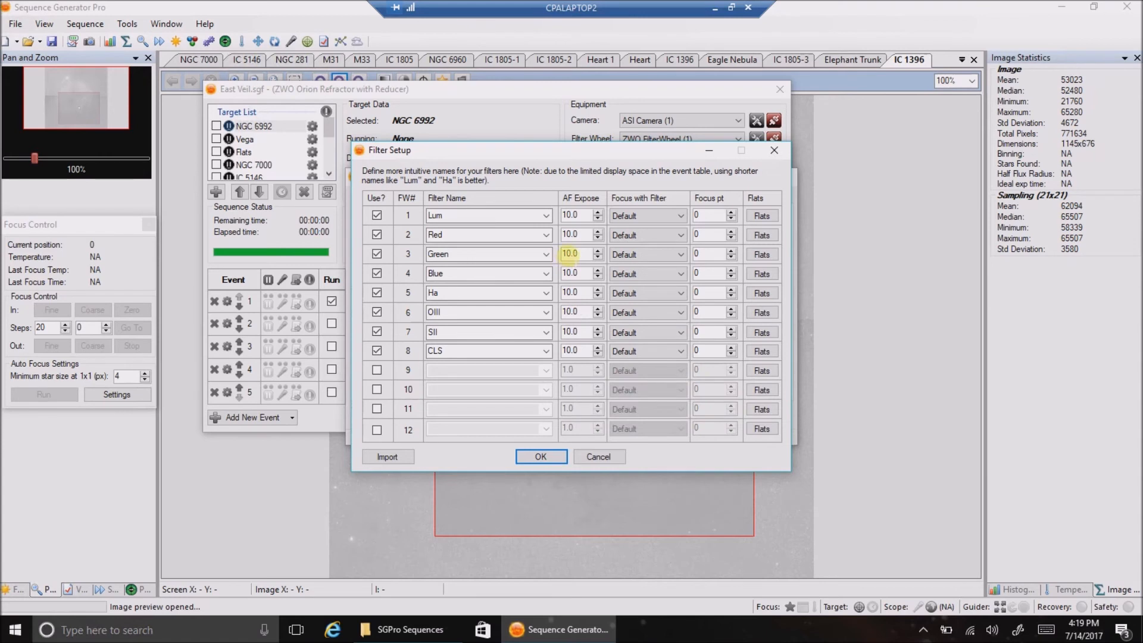
click(576, 215)
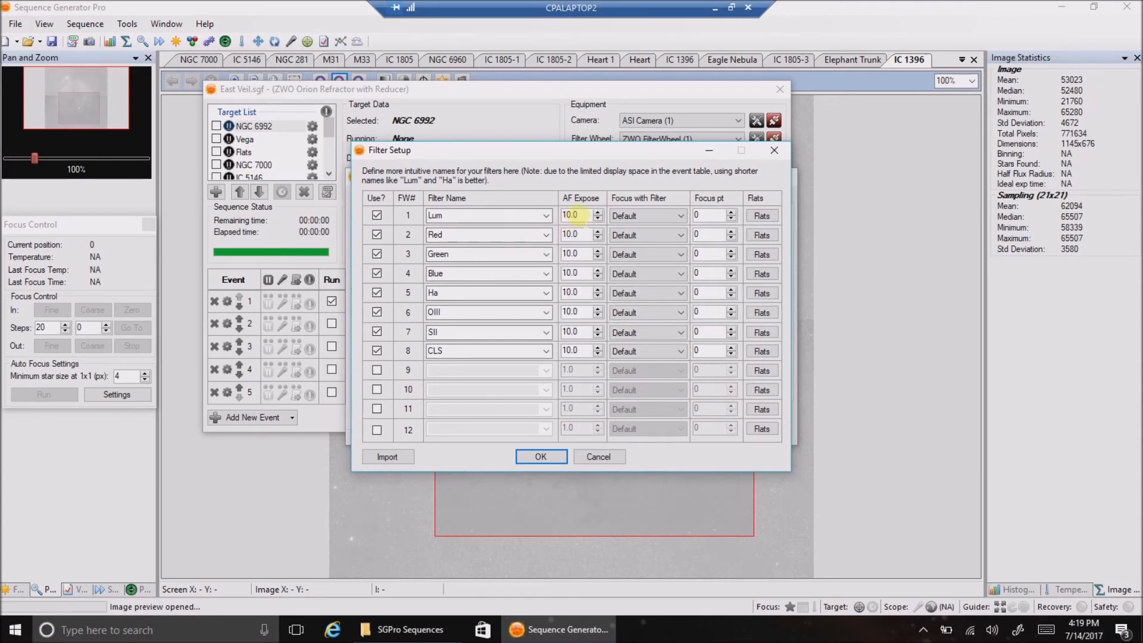
mouse_move(598, 215)
text(5)
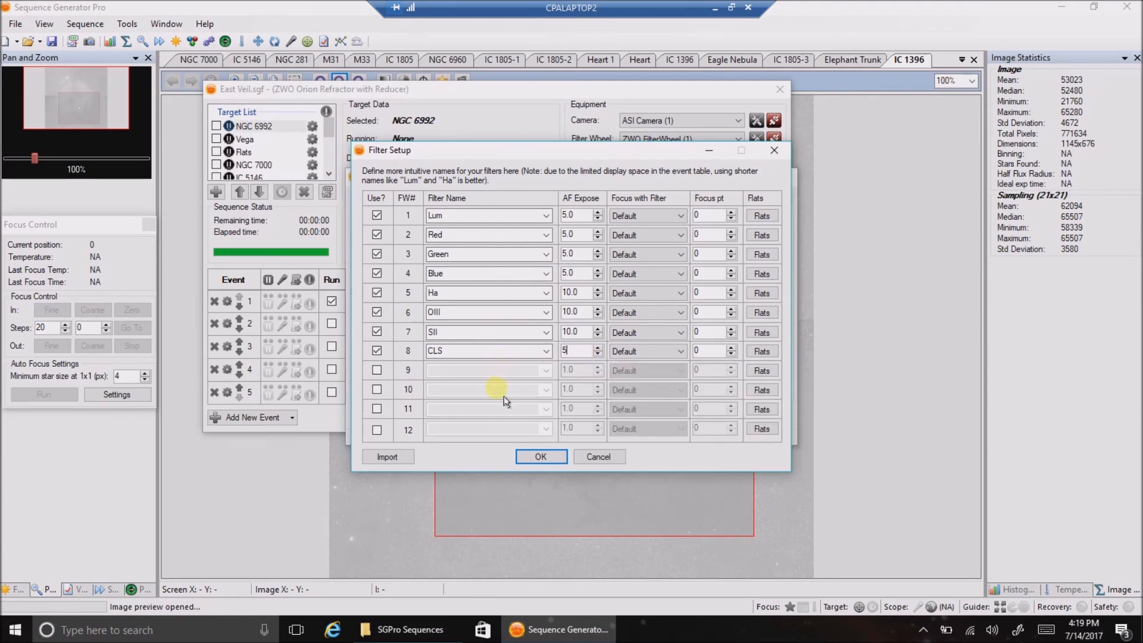
mouse_move(529, 228)
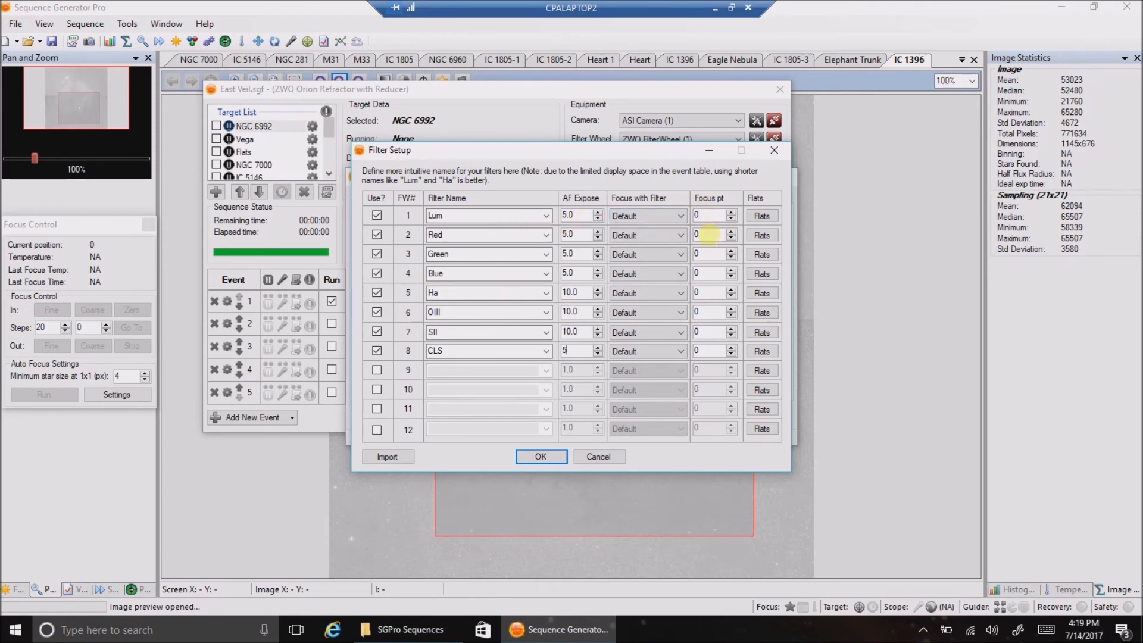
mouse_move(704, 350)
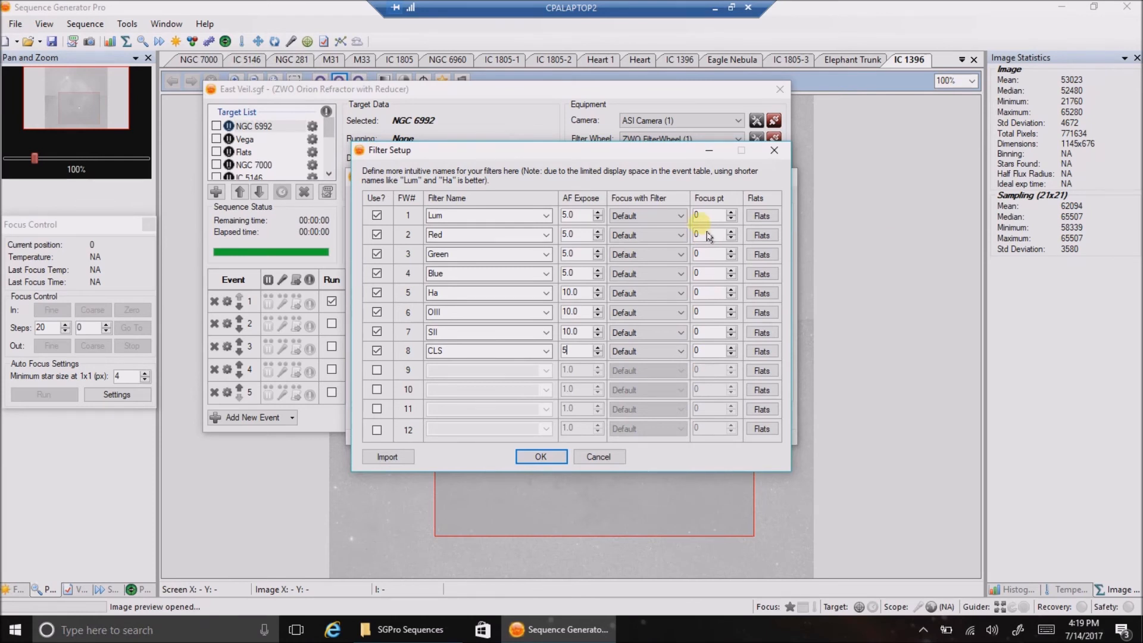
mouse_move(591, 451)
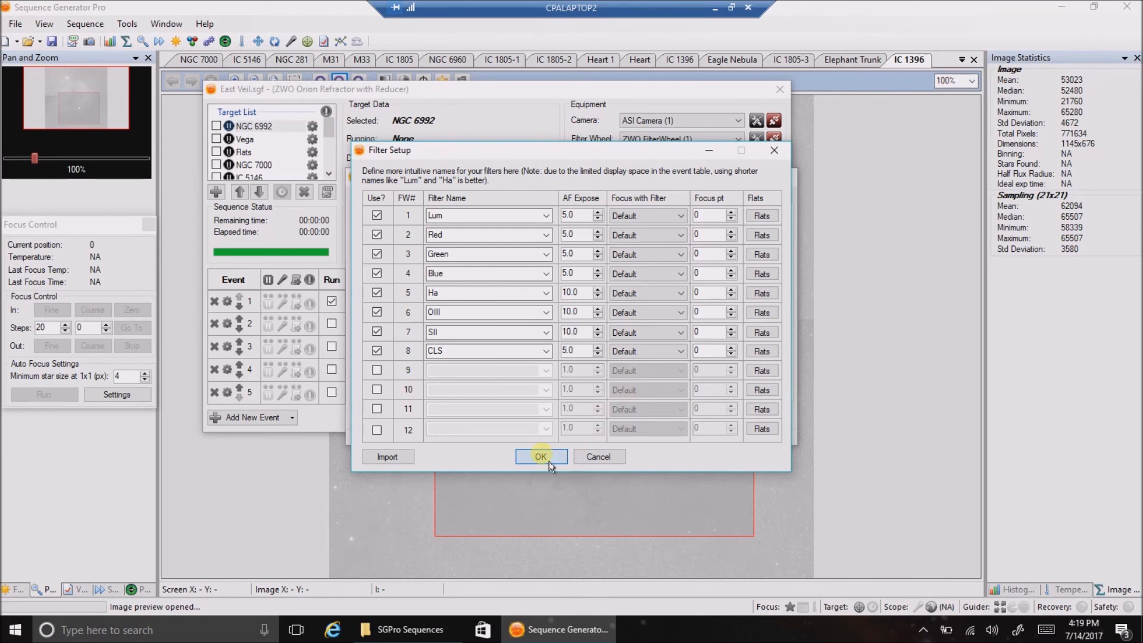
click(540, 457)
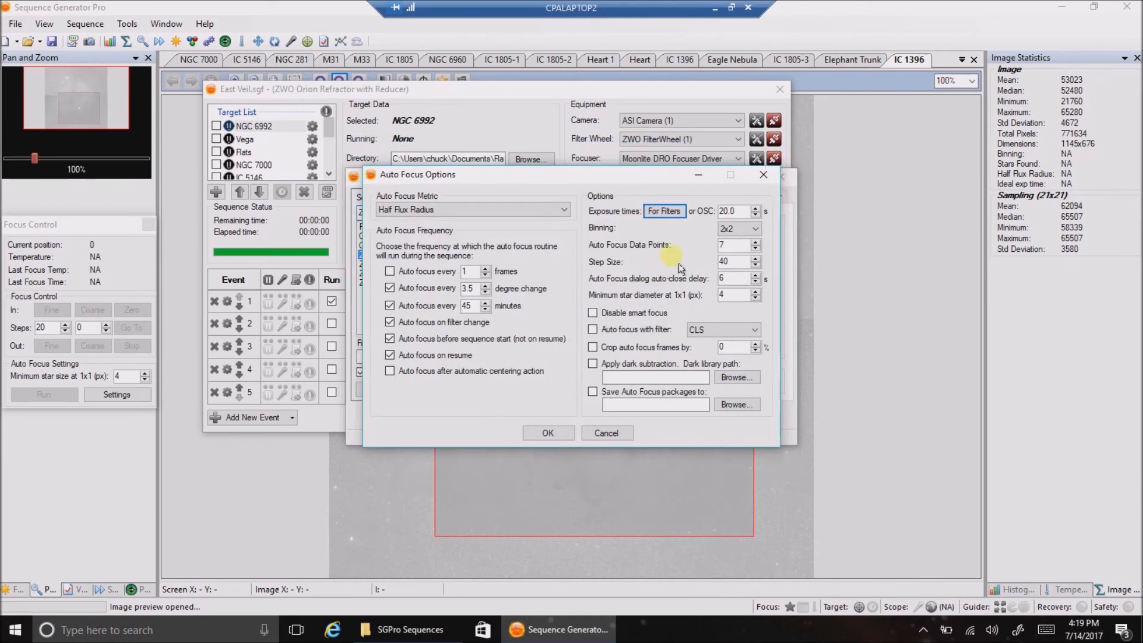
mouse_move(737, 261)
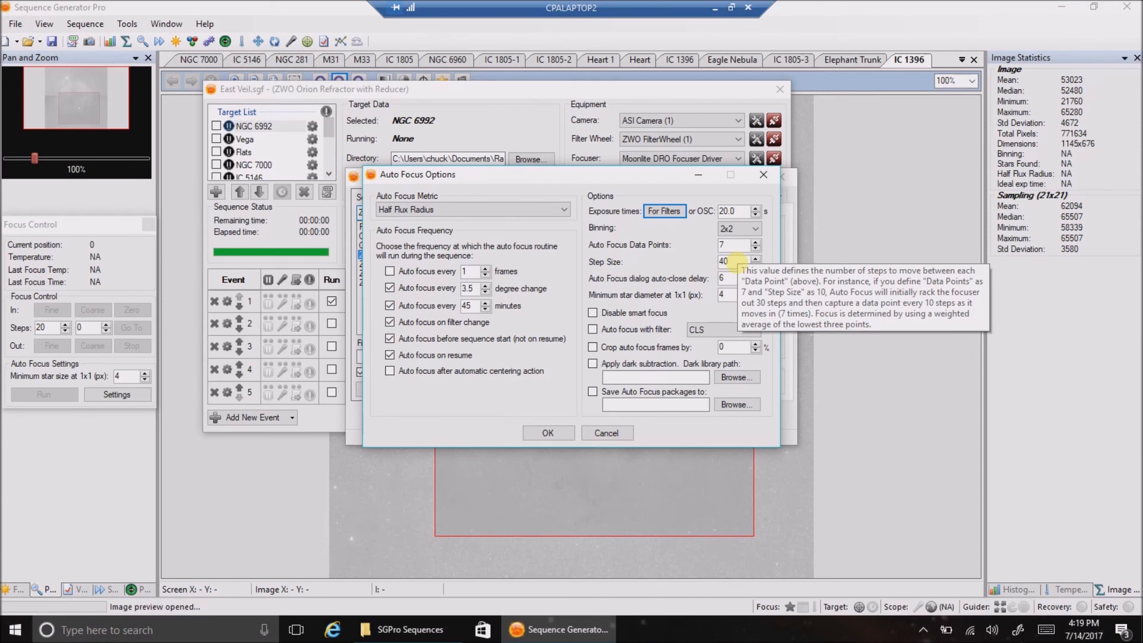
mouse_move(634, 213)
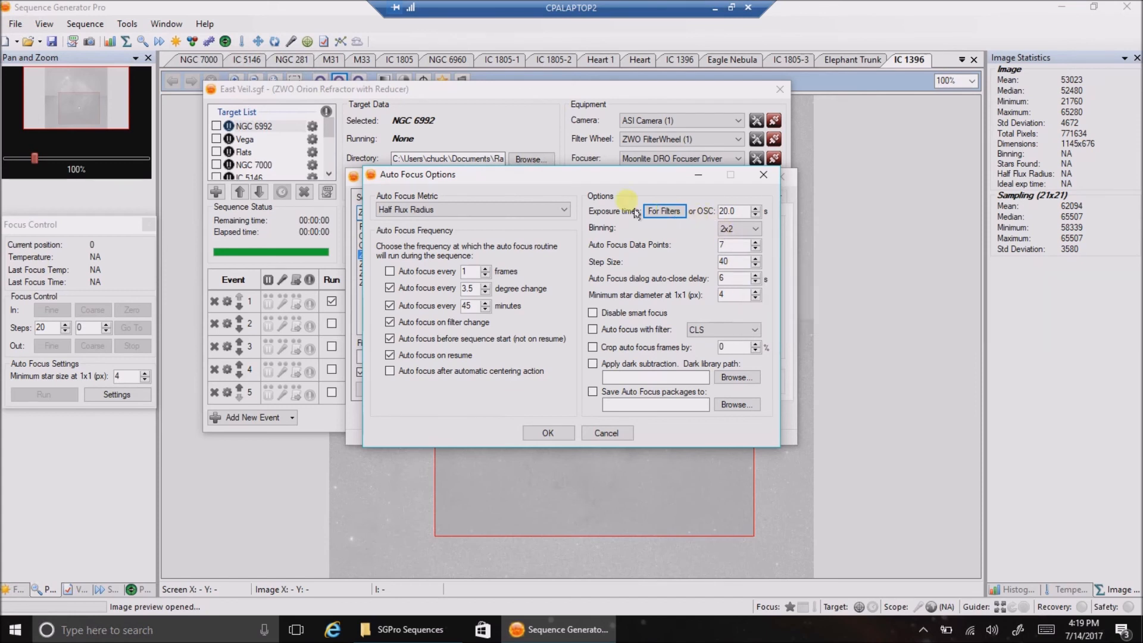
mouse_move(653, 302)
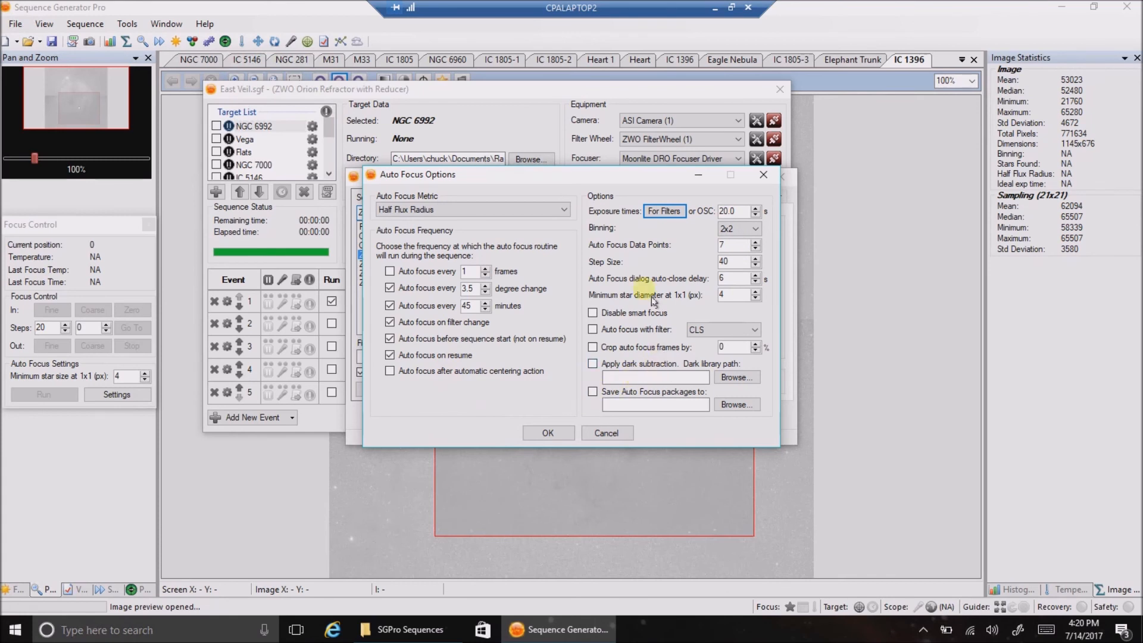
mouse_move(654, 250)
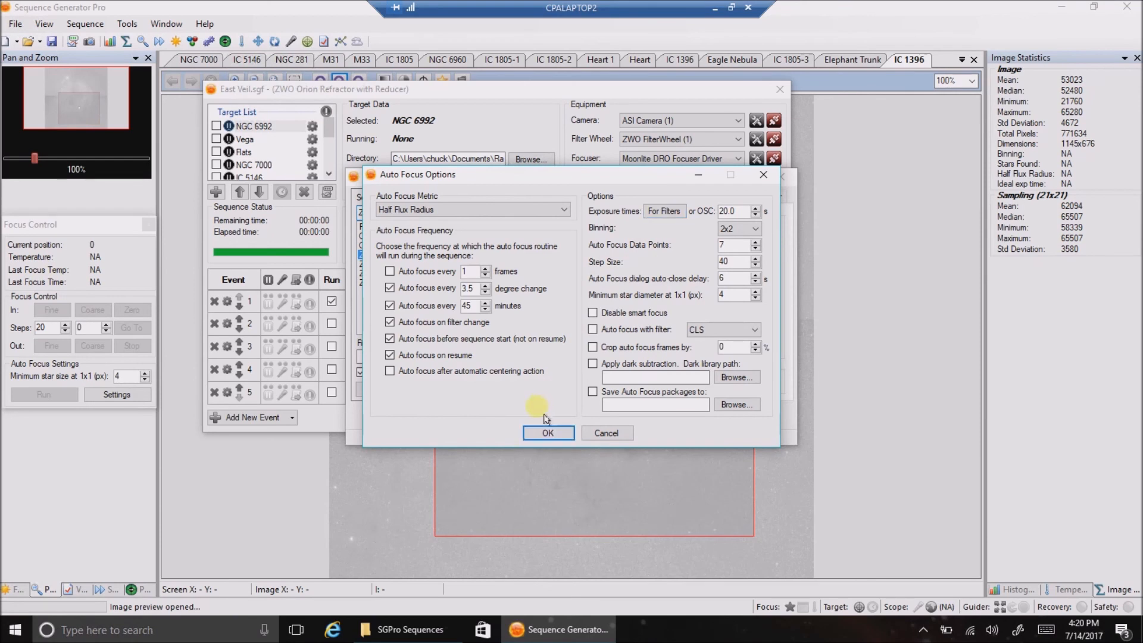
Accept the Auto Focus Options to return to the profile's Focus tab
click(548, 432)
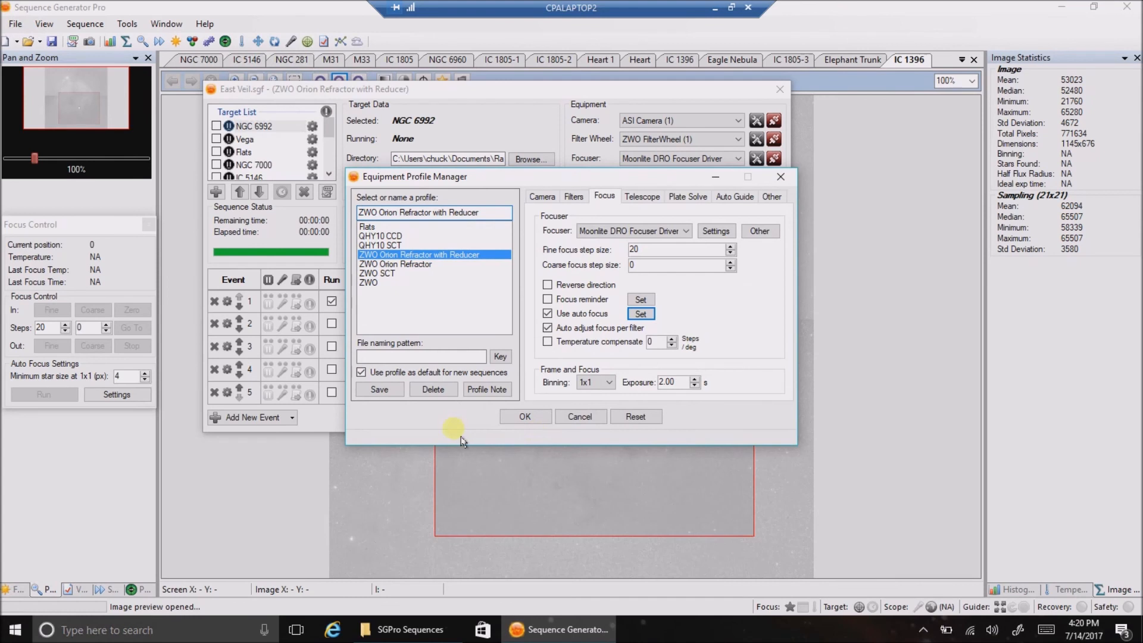
mouse_move(524, 417)
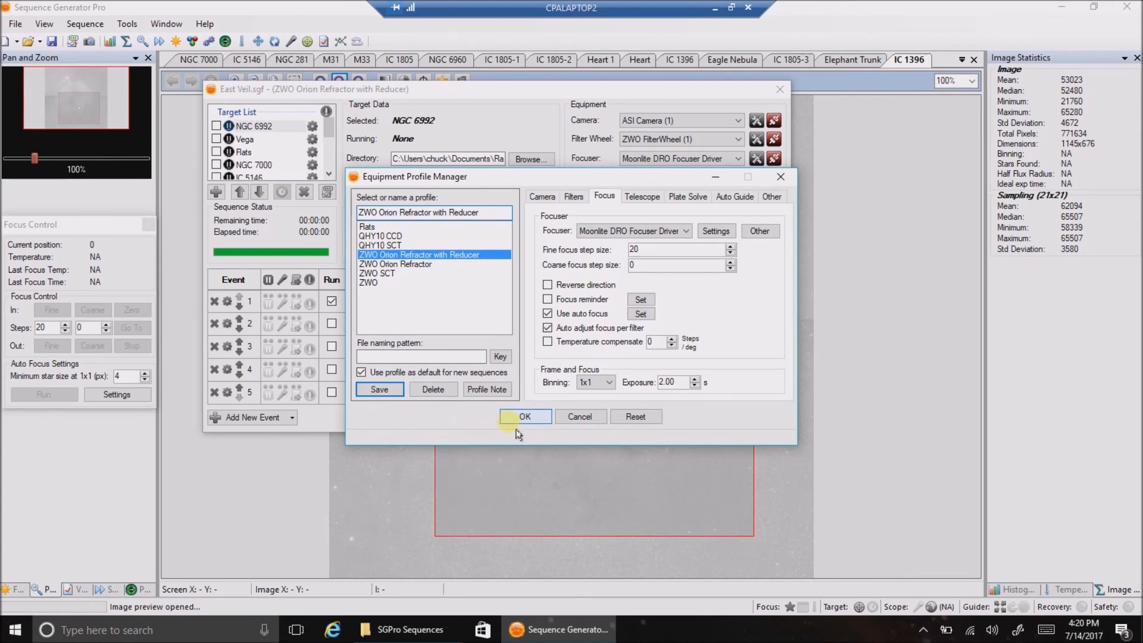
Close the Equipment Profile Manager with OK, back to the East Veil Ha/OIII/SII sequence
click(525, 416)
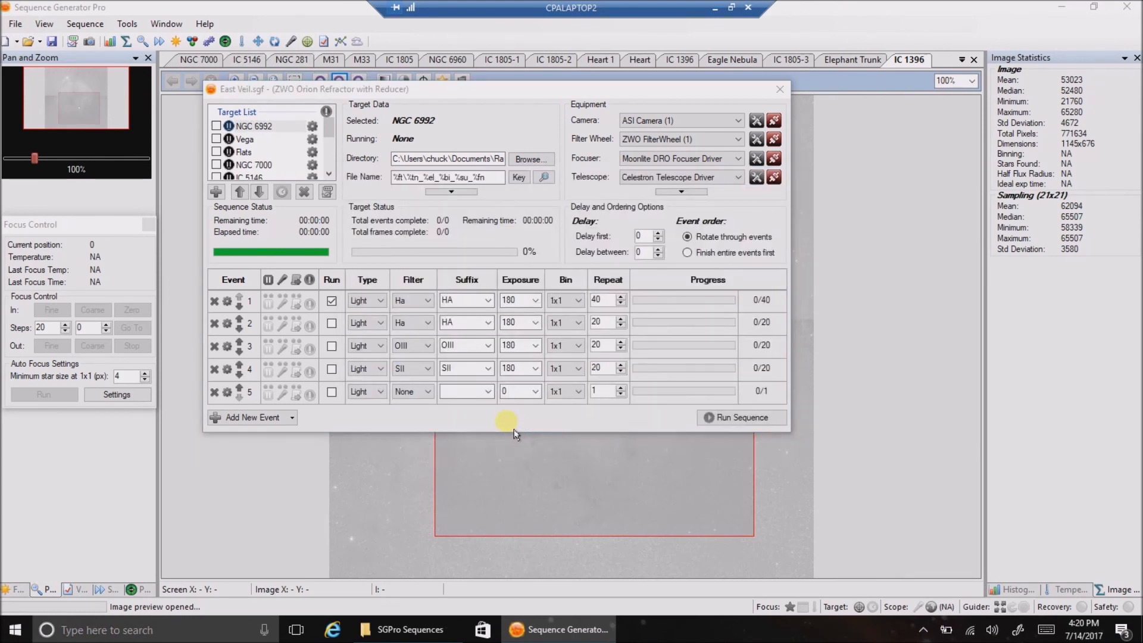